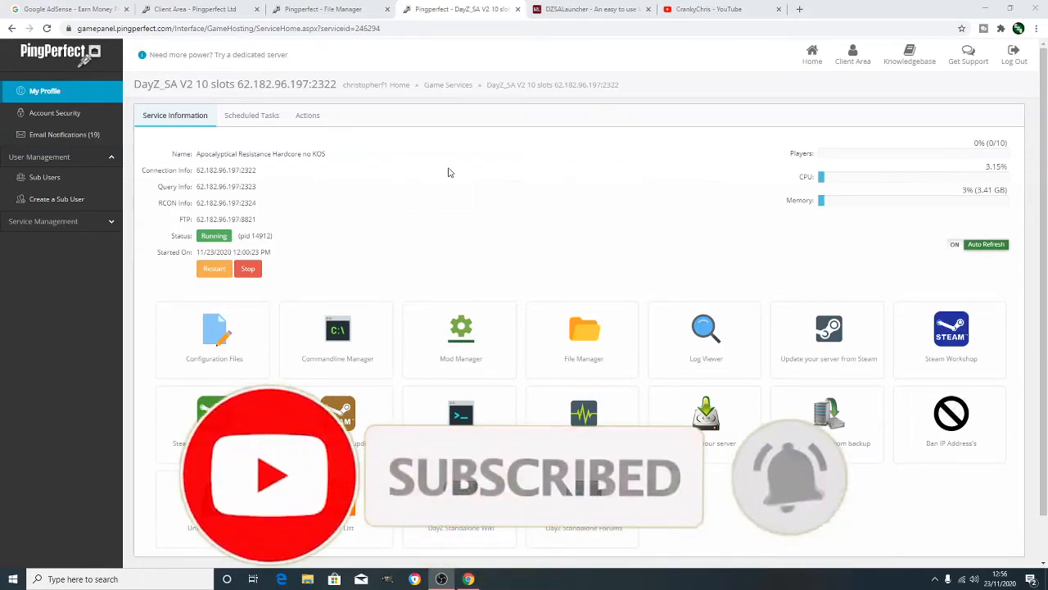
pyautogui.moveTo(418, 214)
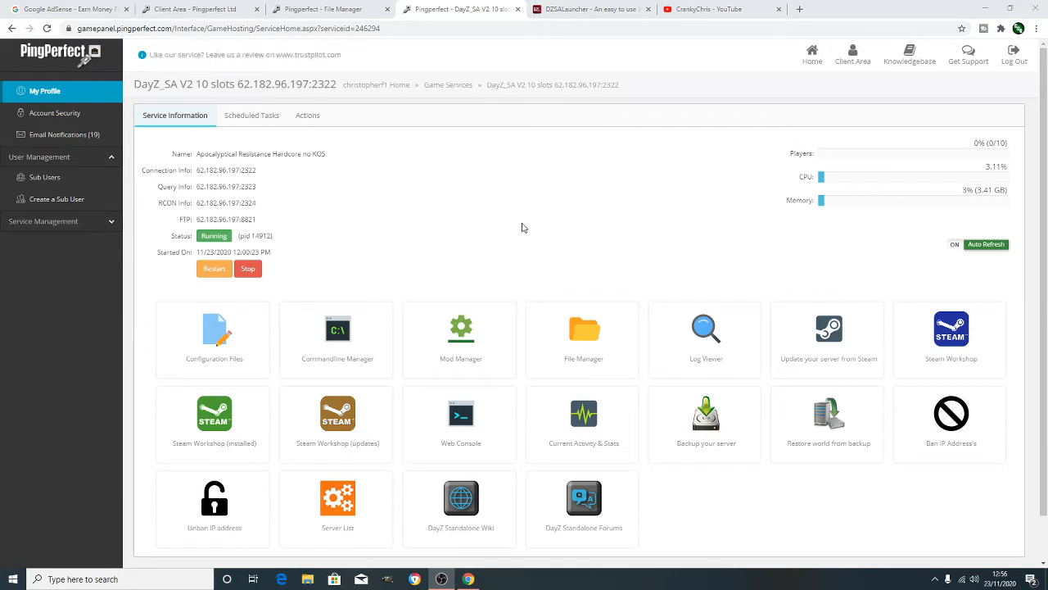
# Search the Steam Workshop for 'zomberry' and start installing ZomBerry Admin Tools.
pyautogui.click(951, 336)
pyautogui.write('zombie')
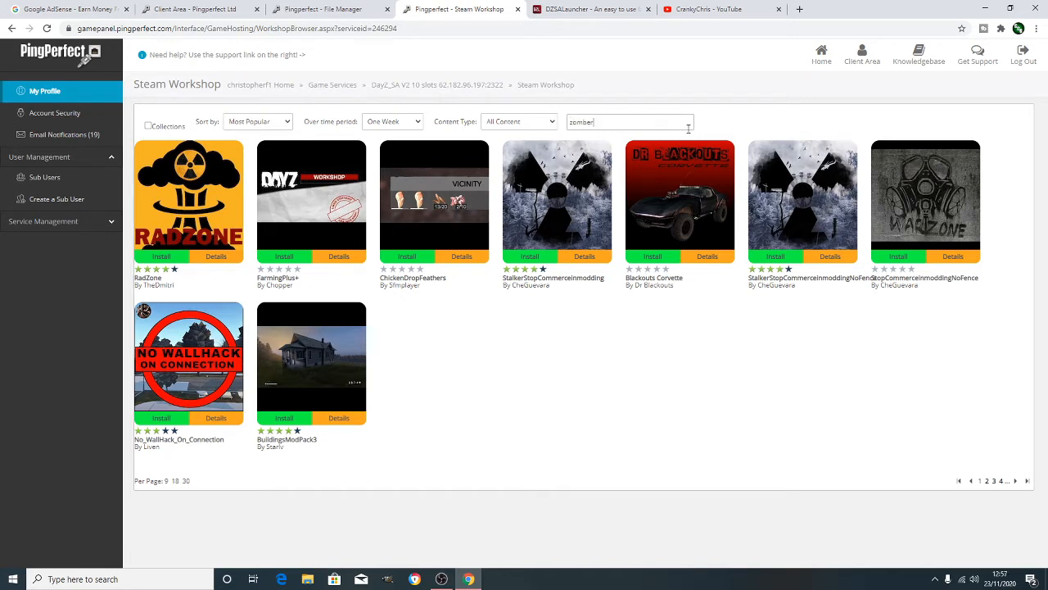
pyautogui.write('ry')
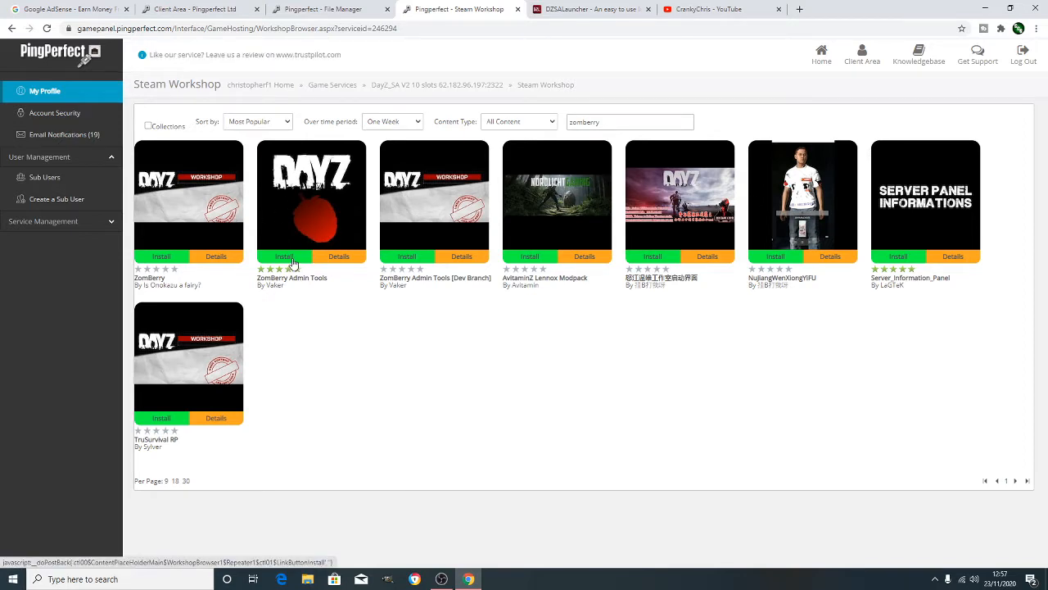
pyautogui.click(285, 256)
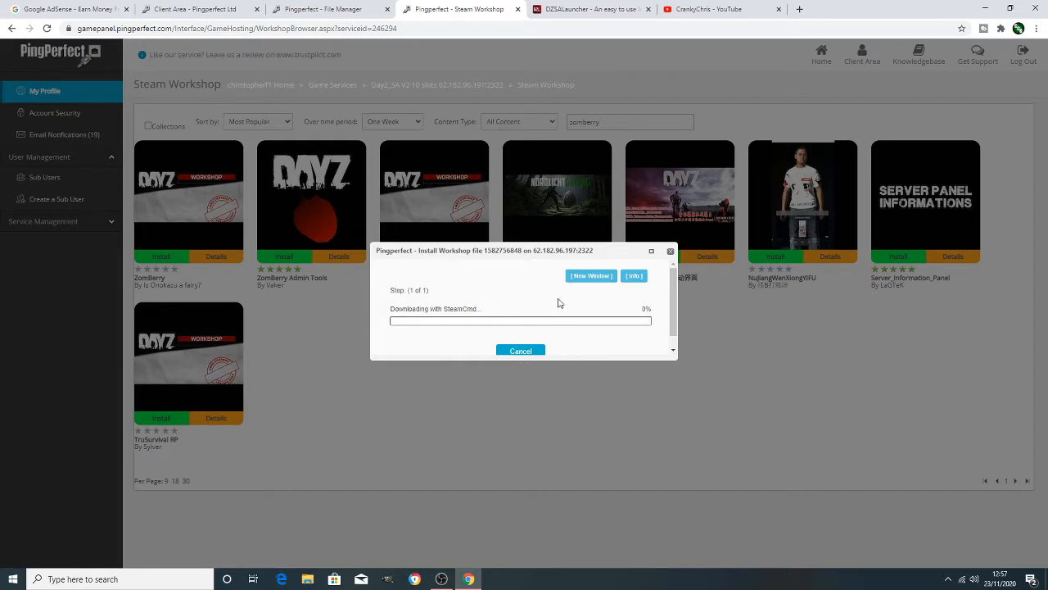
pyautogui.moveTo(605, 183)
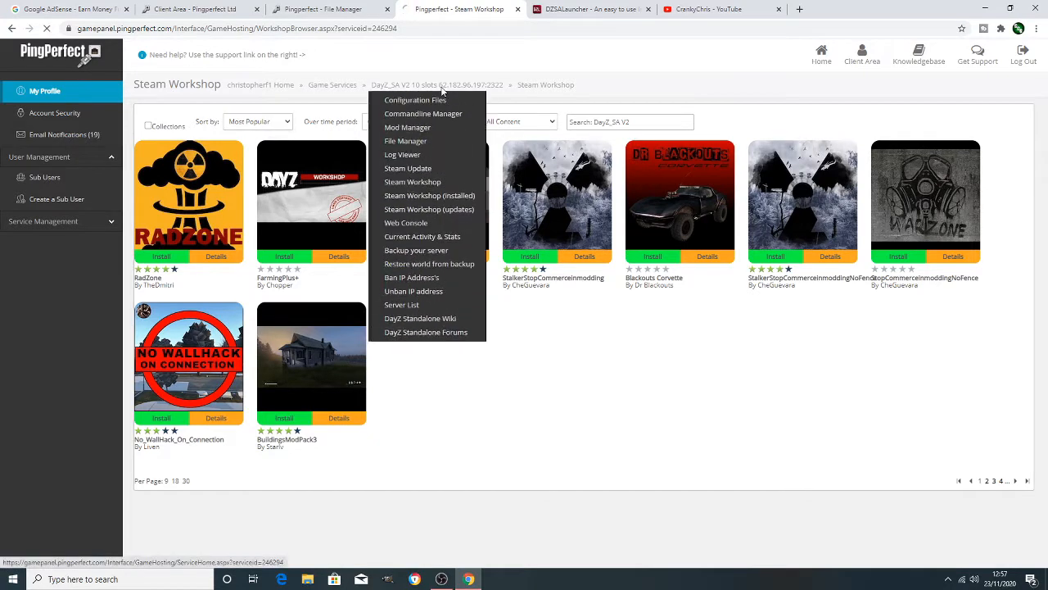
# Check the File Manager for the newly installed ZomBerry mod folder.
pyautogui.click(437, 85)
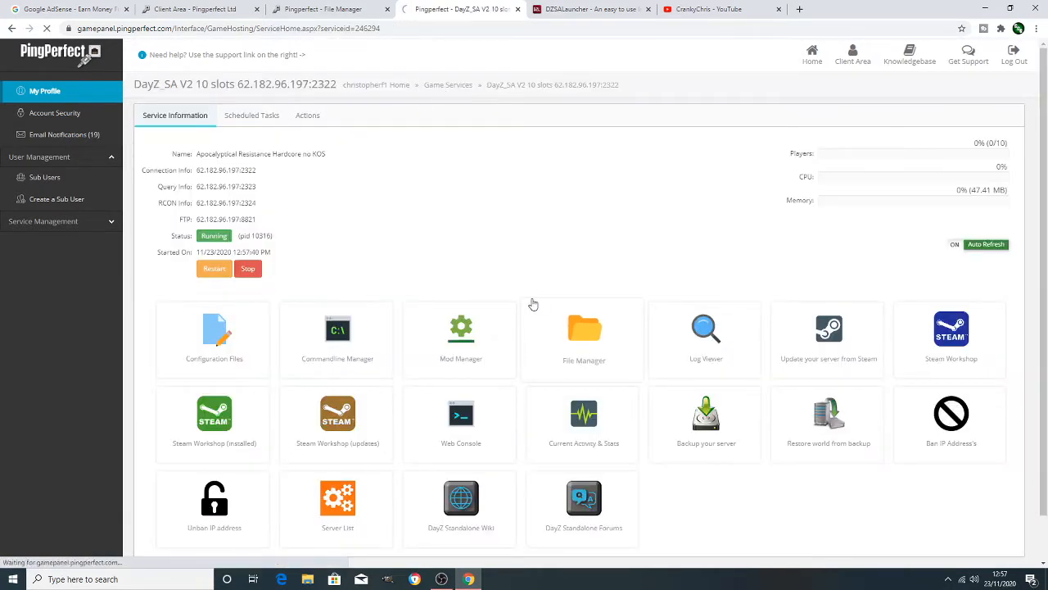
pyautogui.click(584, 336)
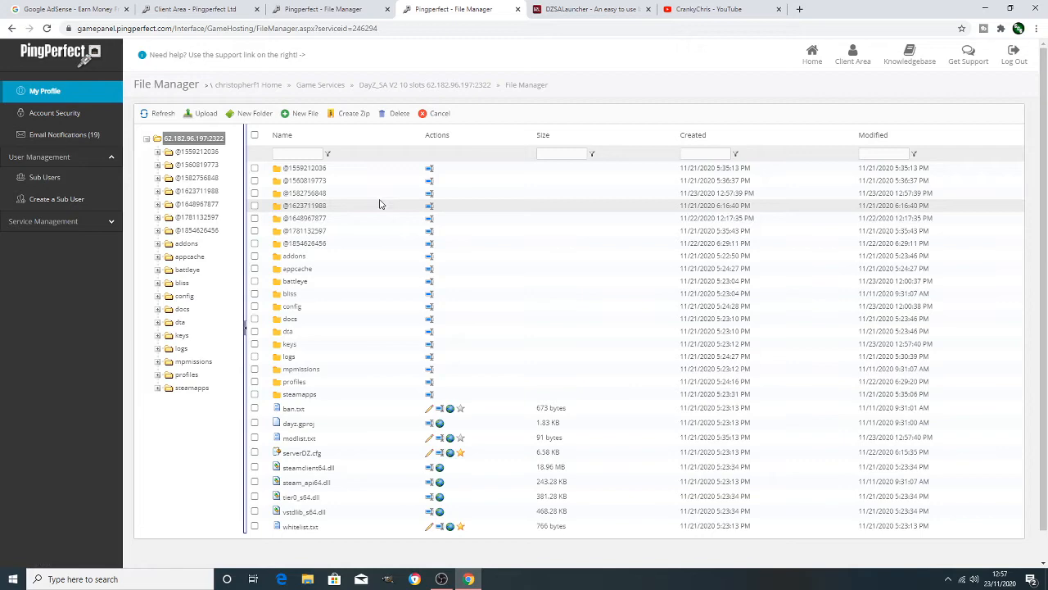
pyautogui.click(429, 193)
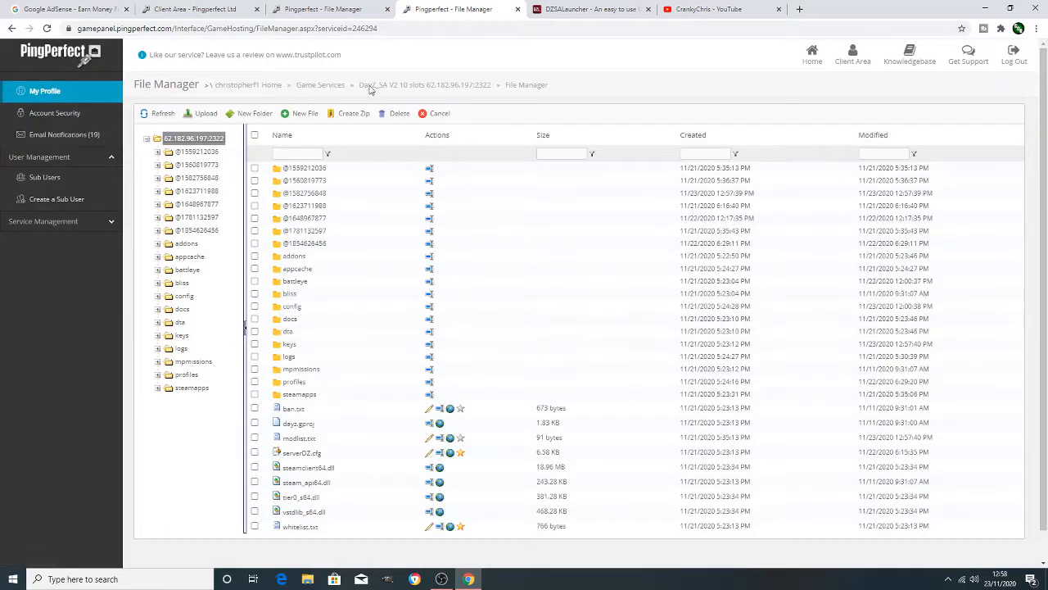
pyautogui.click(424, 84)
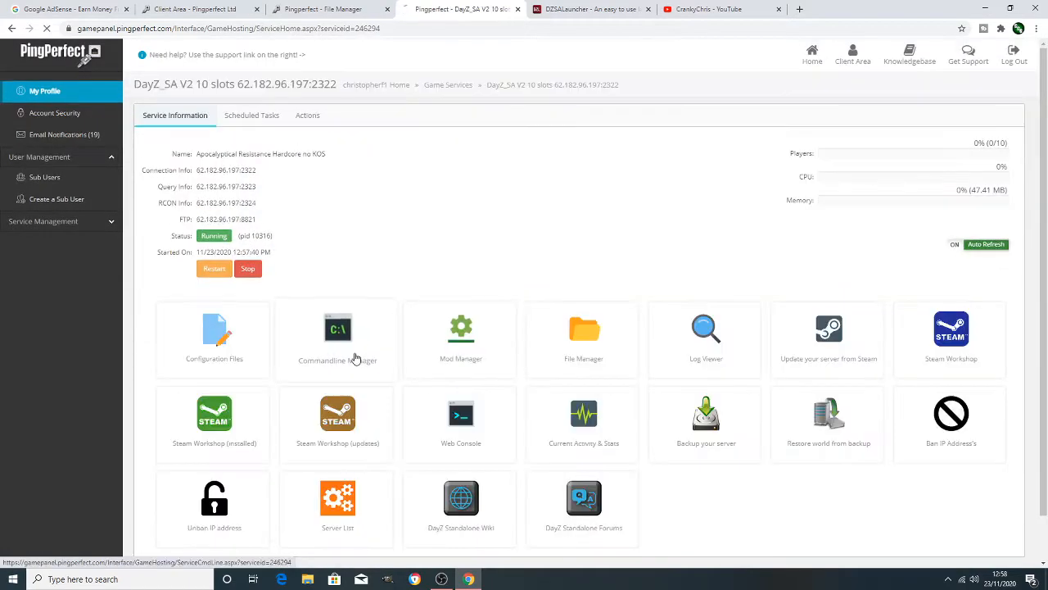
pyautogui.click(338, 336)
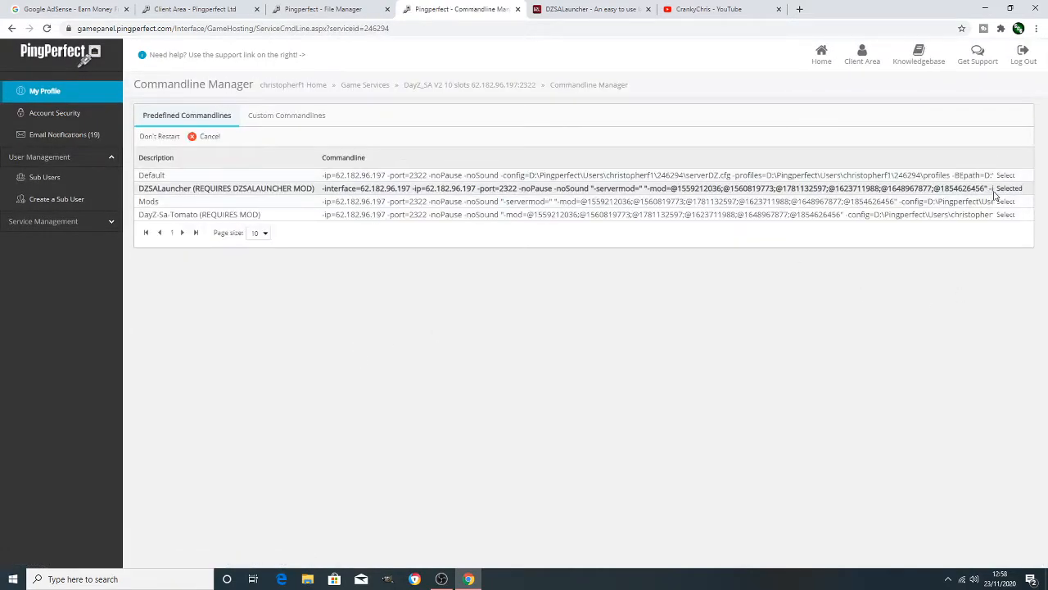
pyautogui.click(1009, 187)
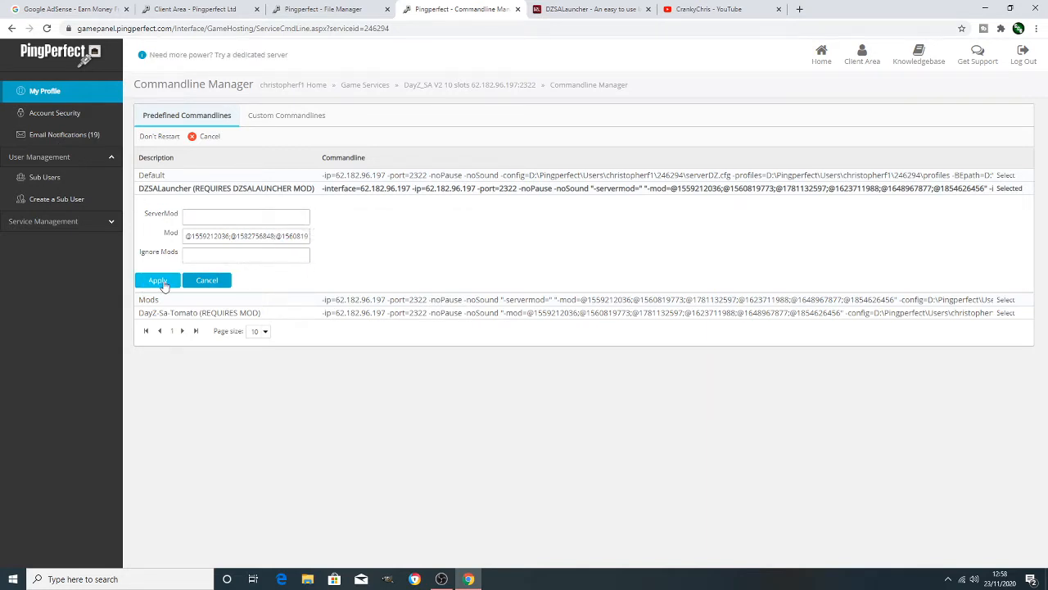
pyautogui.click(158, 280)
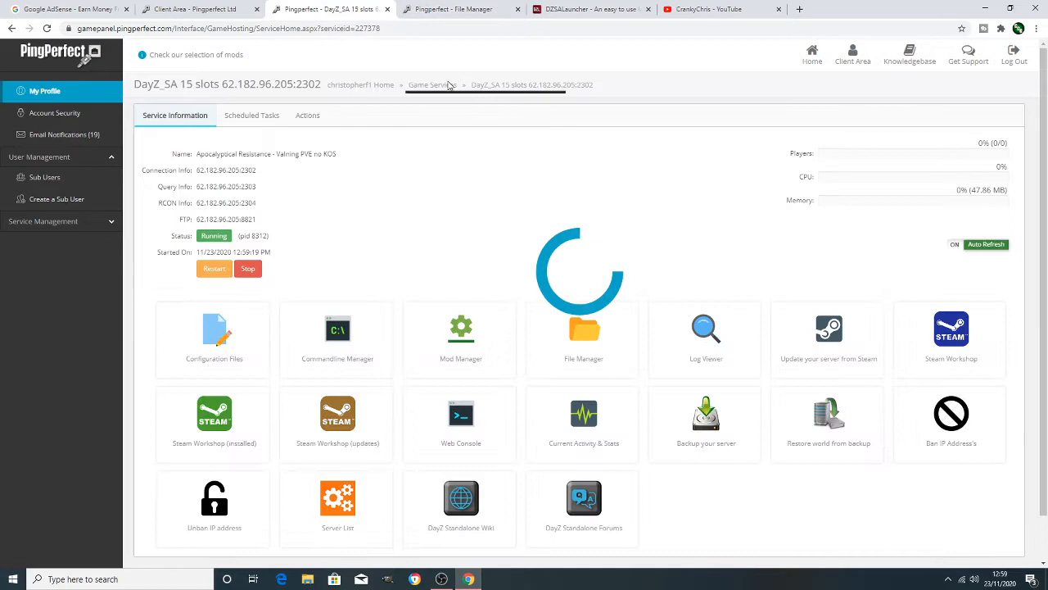
# Create a new file named admins.cfg in profiles/ZomBerry and leave the file manager.
pyautogui.click(462, 9)
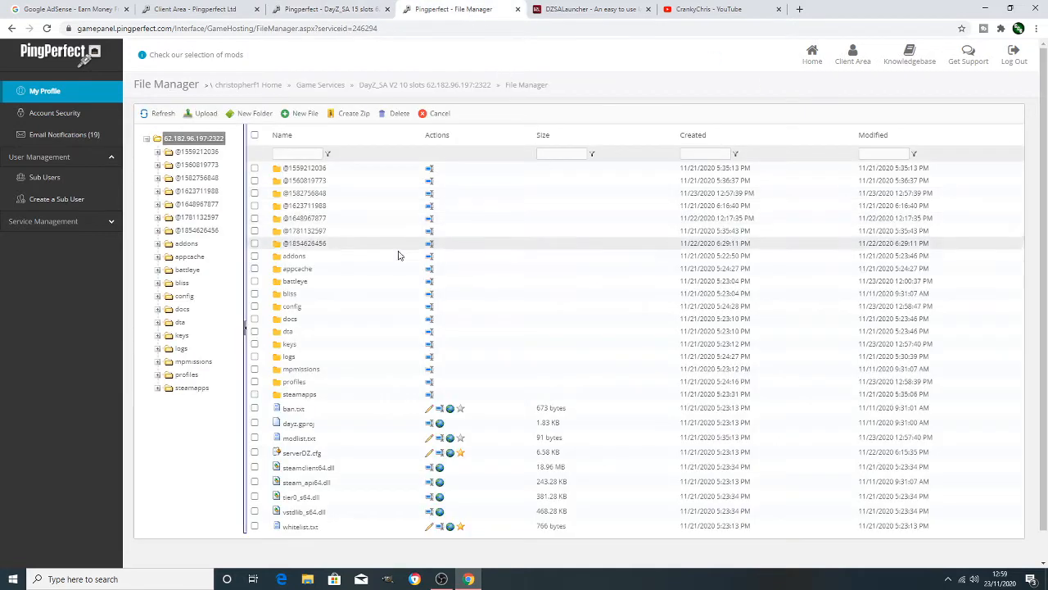
pyautogui.moveTo(294, 380)
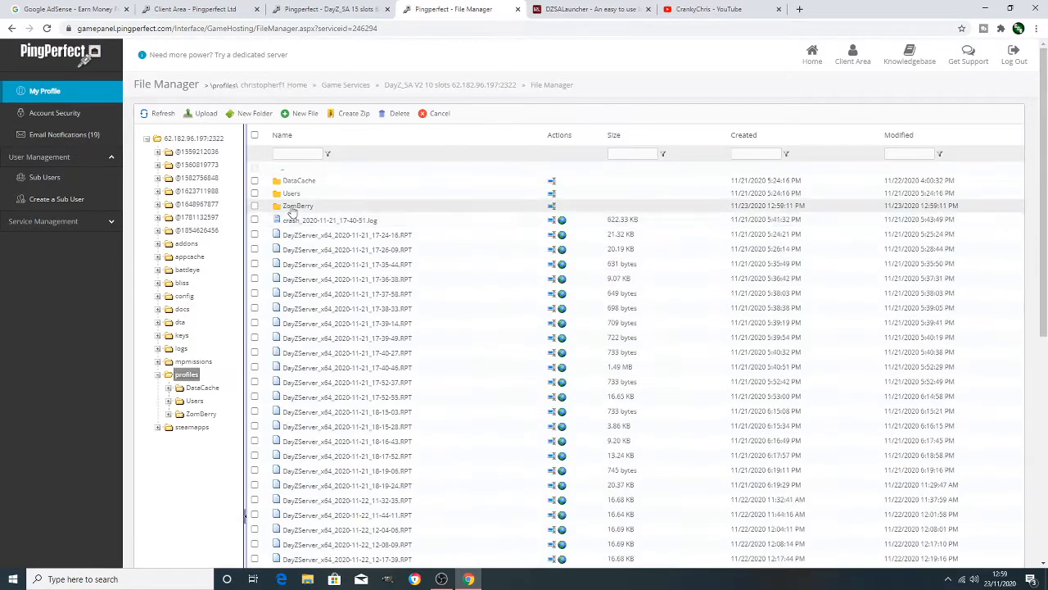
pyautogui.click(297, 205)
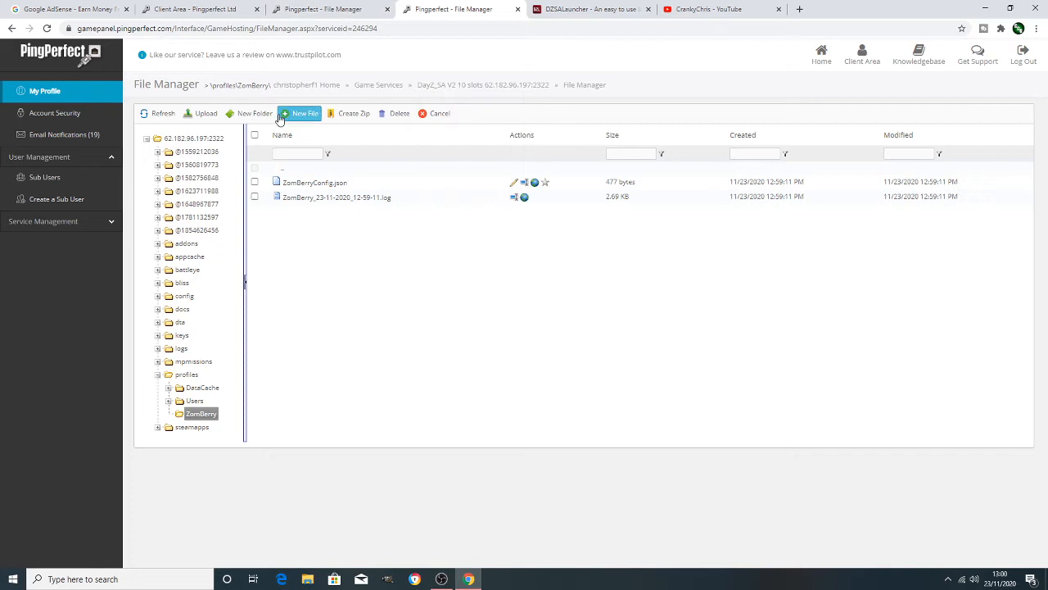
pyautogui.click(302, 113)
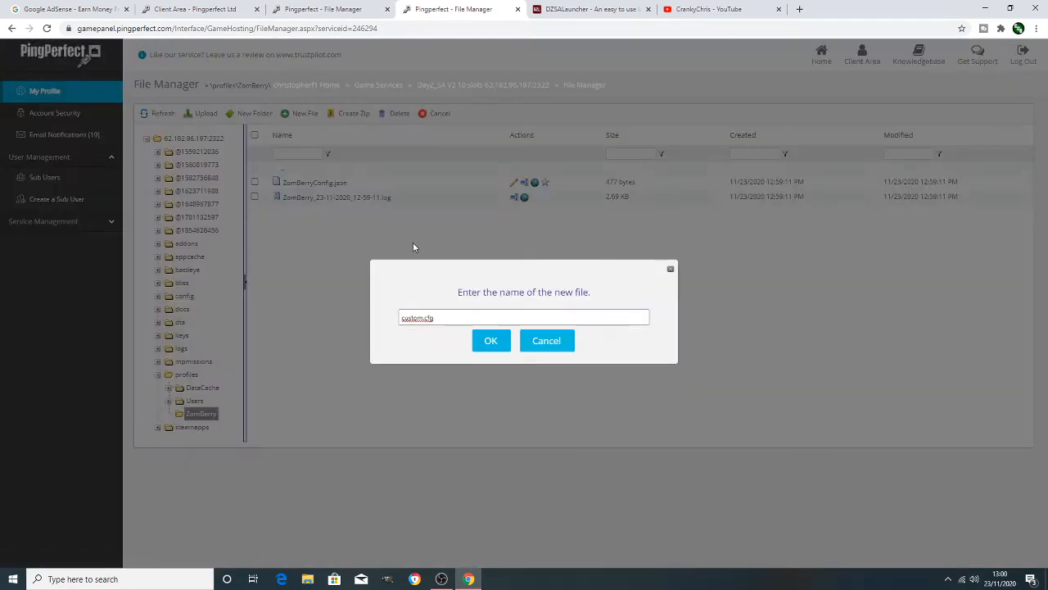
pyautogui.moveTo(491, 338)
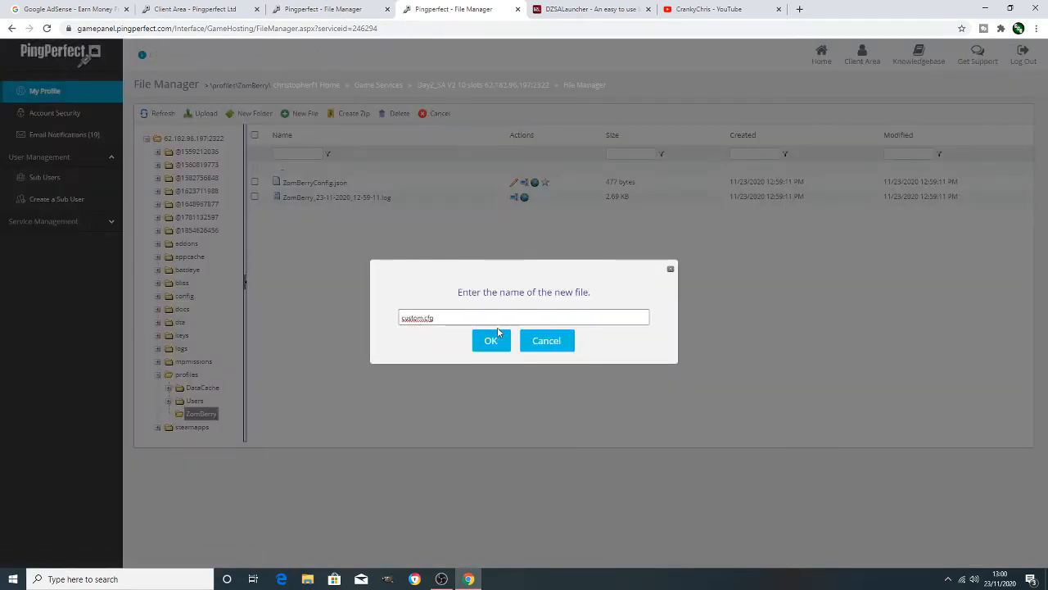
pyautogui.write('.cfg')
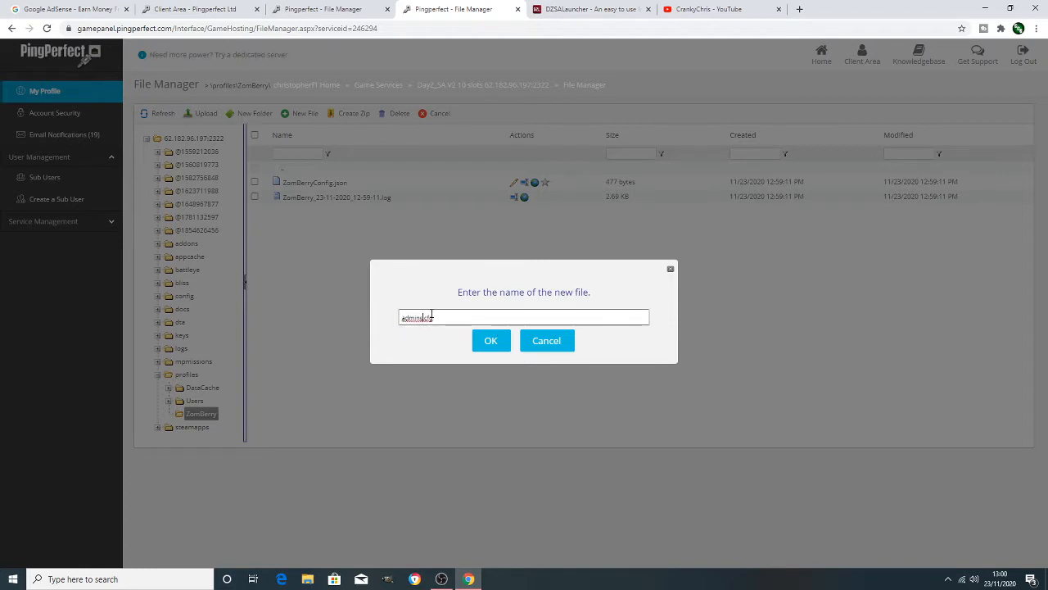
pyautogui.click(491, 340)
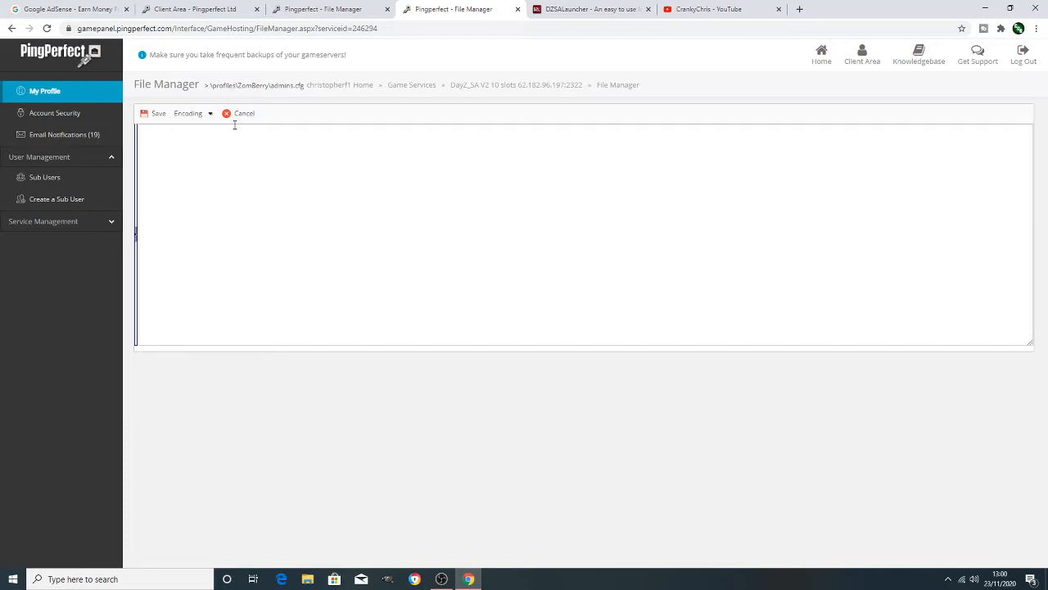
pyautogui.click(244, 113)
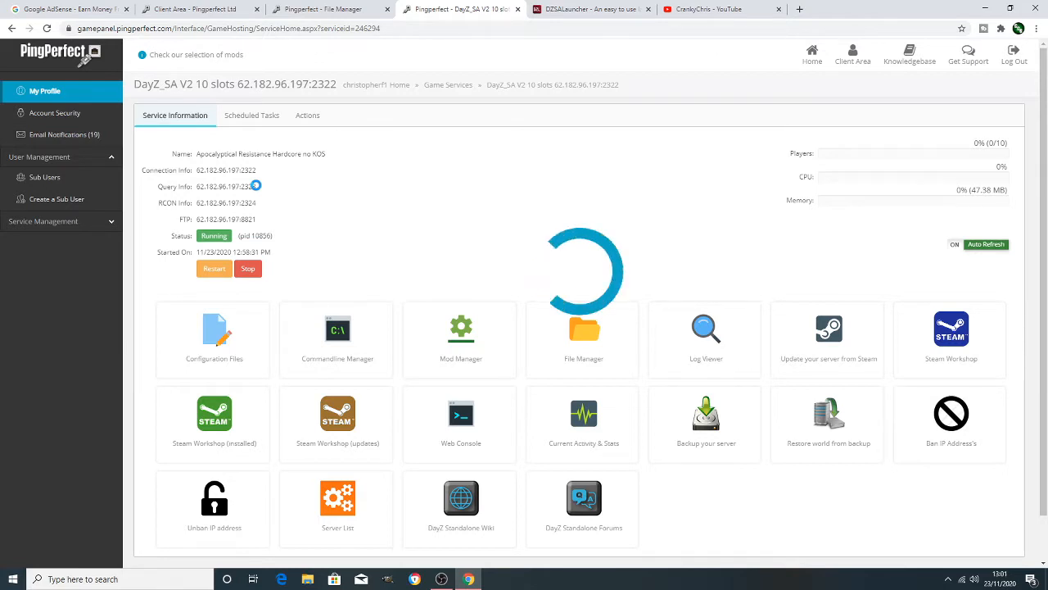
# Check query address 62.182.96.197:2323 on DZSALauncher's Check Your Server page.
pyautogui.doubleClick(230, 187)
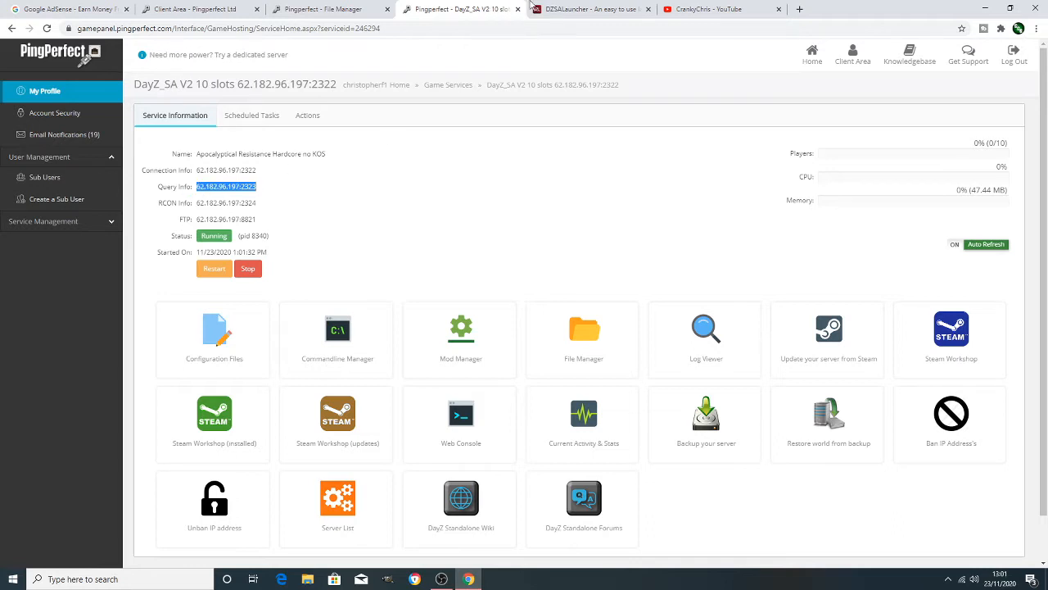
pyautogui.click(588, 9)
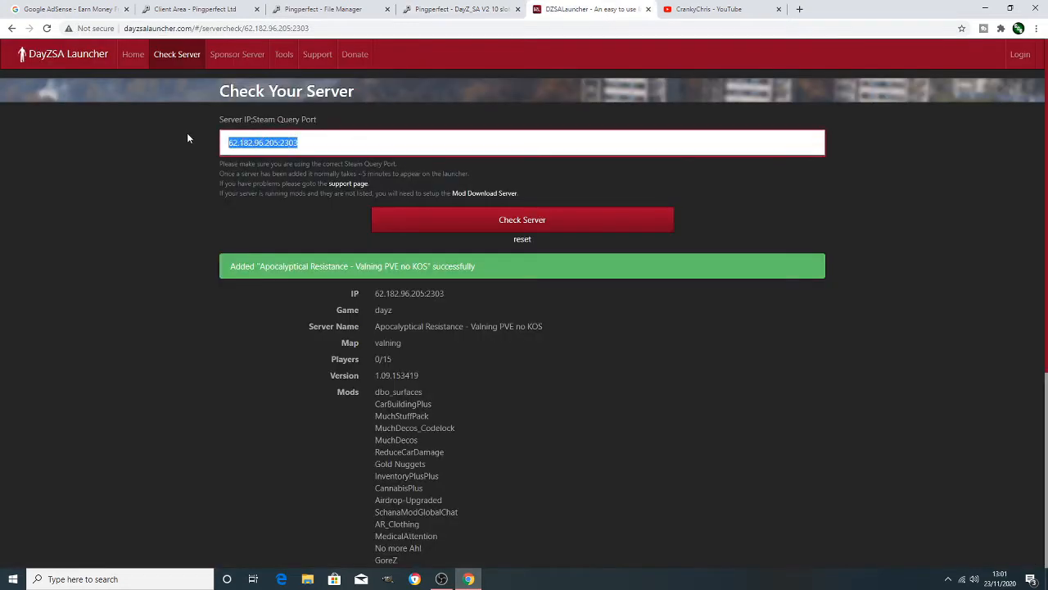
pyautogui.write('62.182.96.197:2323')
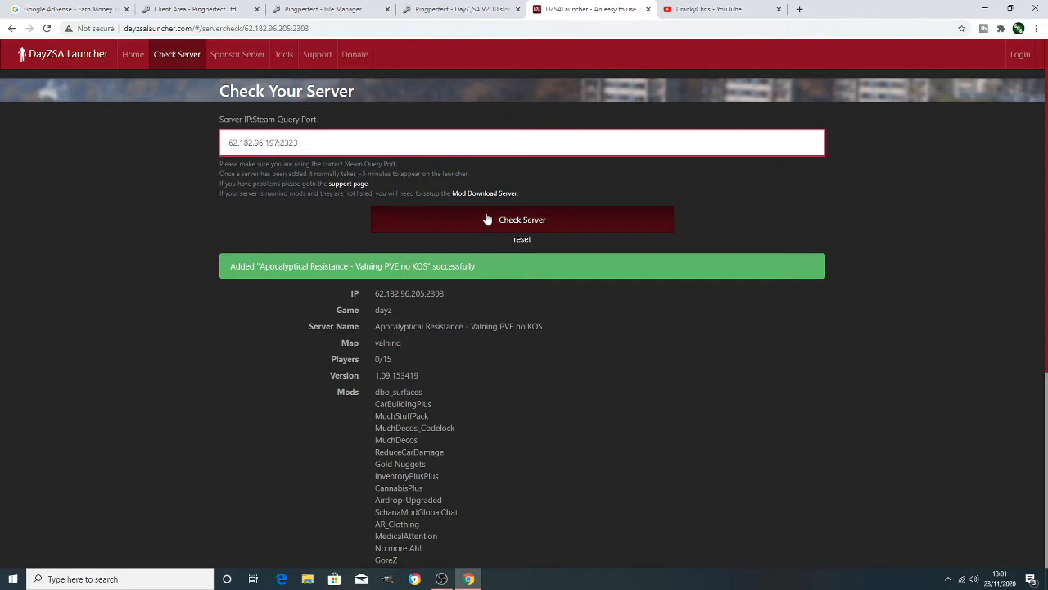
pyautogui.click(523, 219)
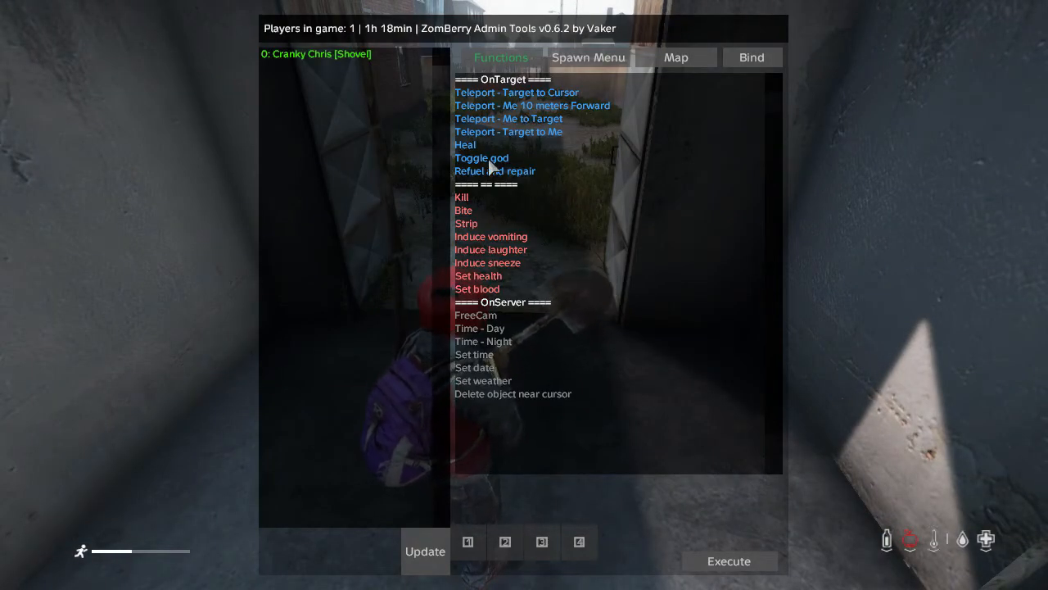
# Turn on god mode from the ZomBerry admin menu in-game.
pyautogui.click(465, 144)
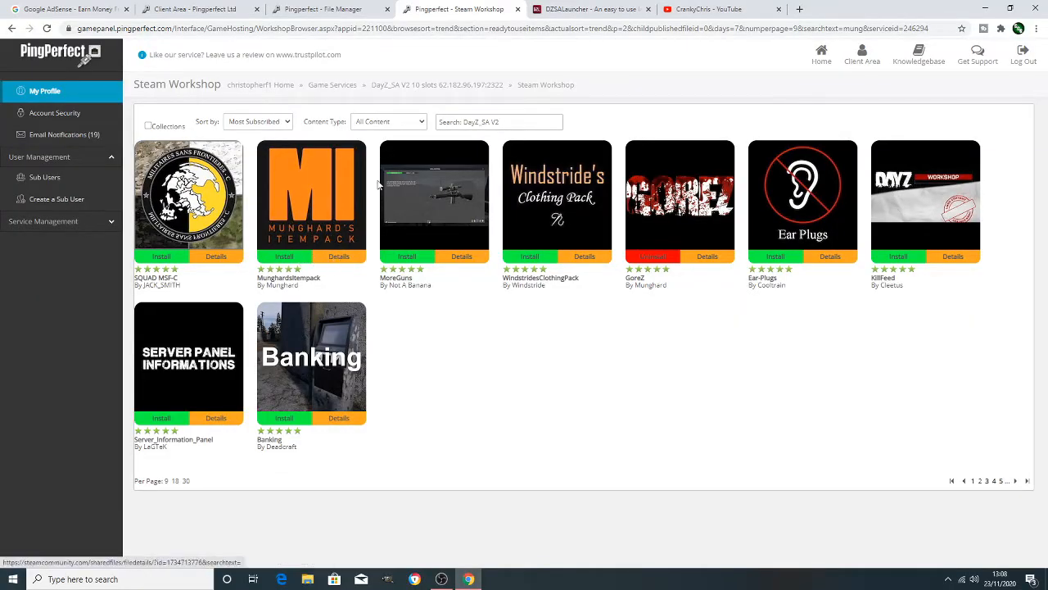
# Start installing MunghardsItempack from the Steam Workshop.
pyautogui.click(284, 256)
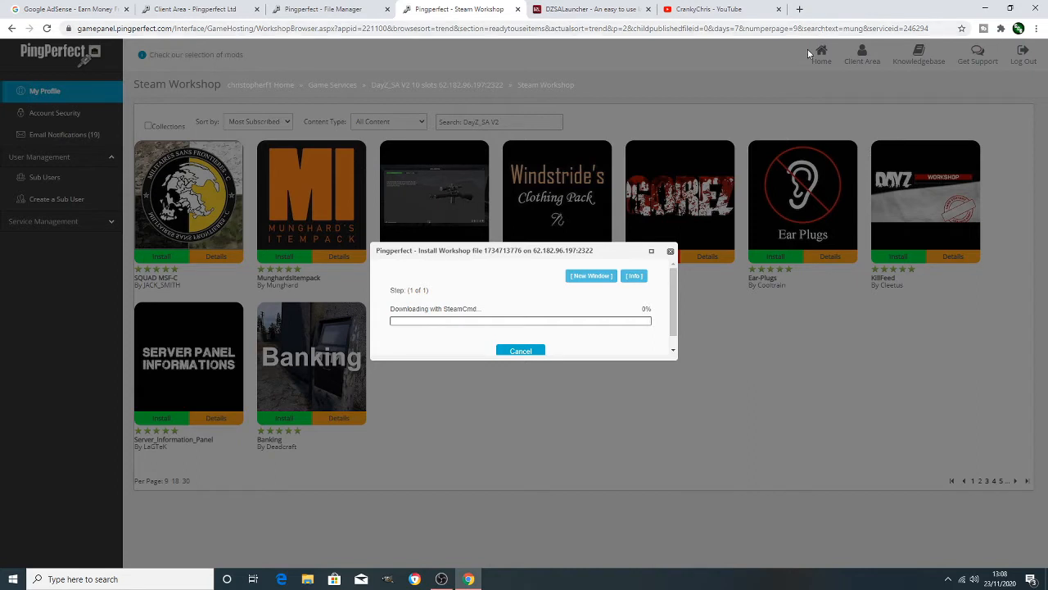
pyautogui.moveTo(802, 59)
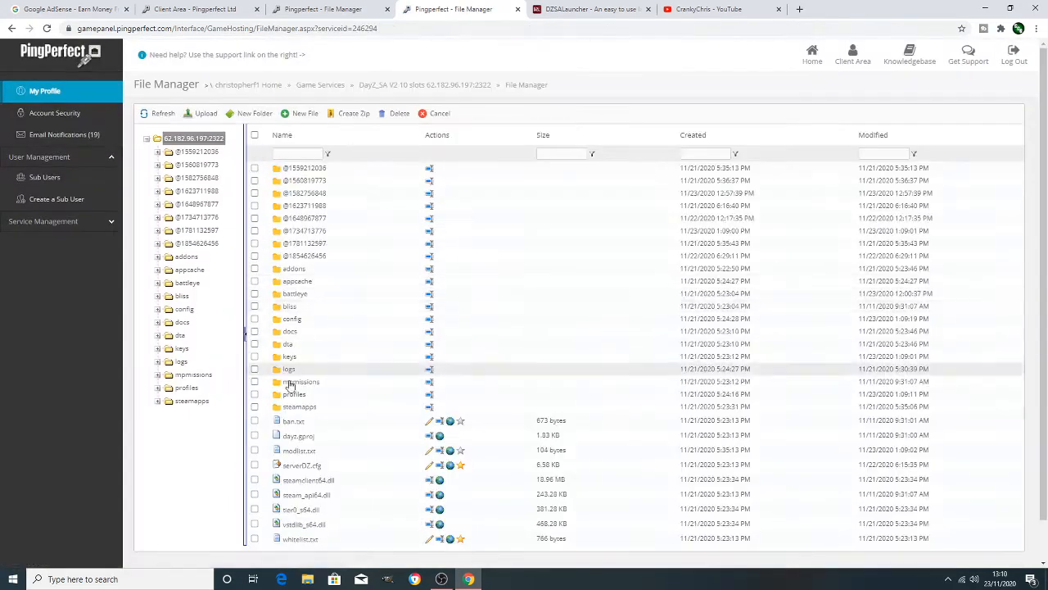
# In mpmissions/dayzOffline.chernarusplus/db, rename types.xml to types.xml.old.
pyautogui.click(302, 382)
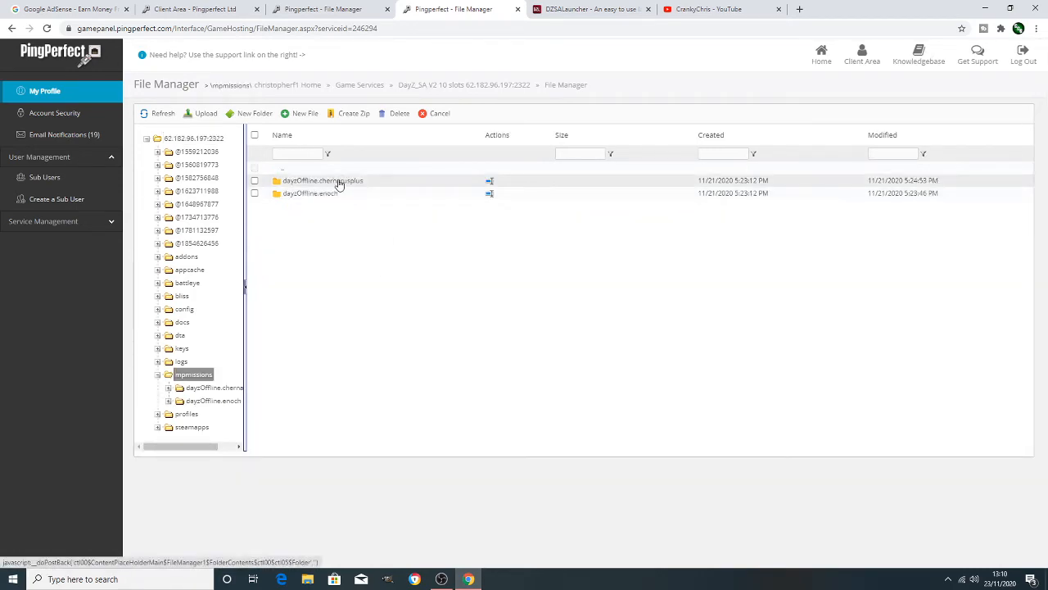
pyautogui.doubleClick(319, 180)
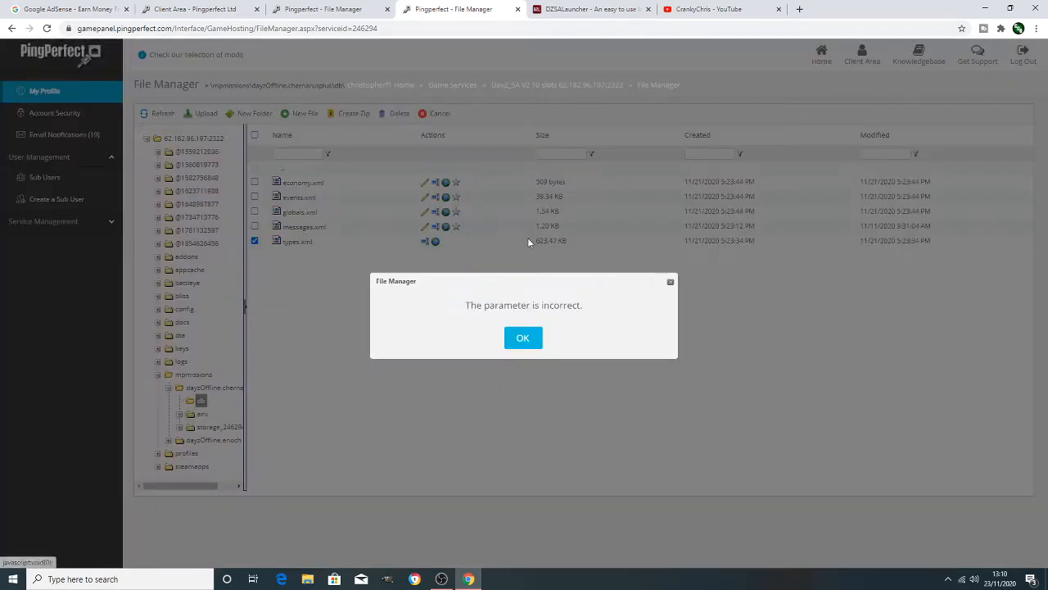
pyautogui.click(523, 338)
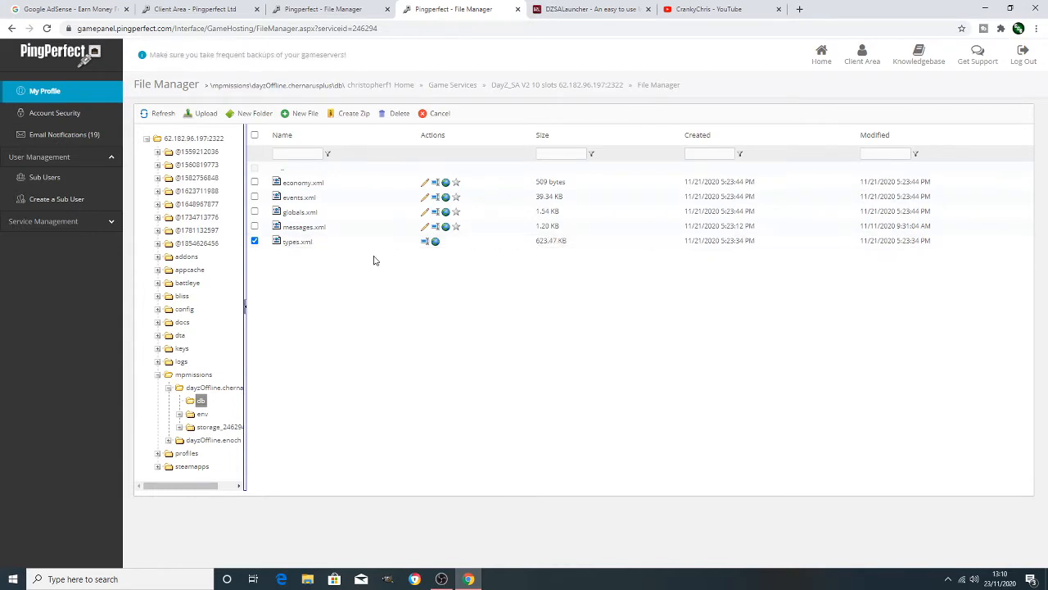
pyautogui.click(255, 241)
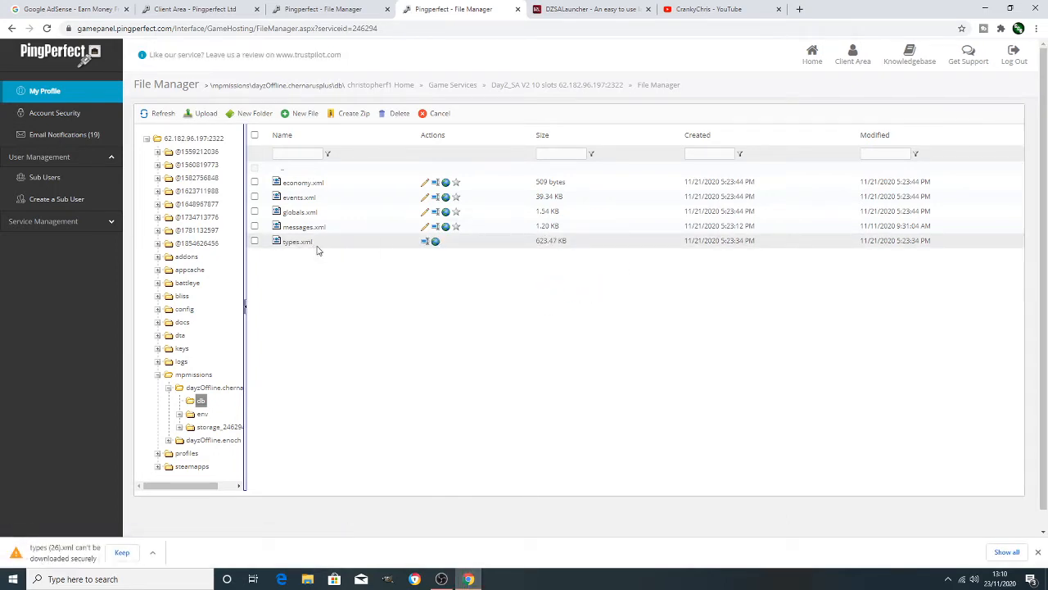
pyautogui.click(255, 241)
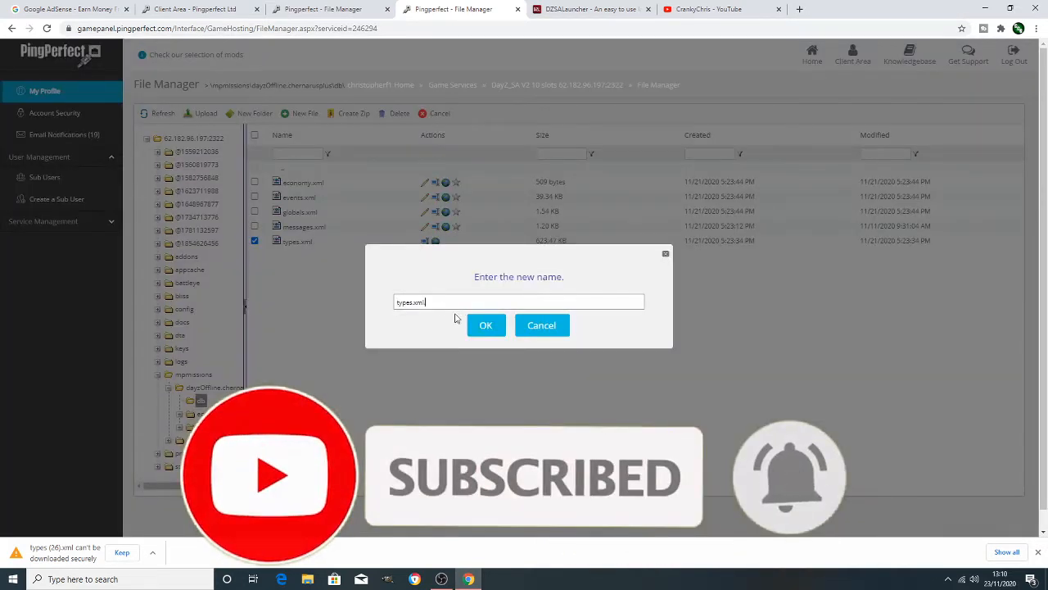
pyautogui.write('.old')
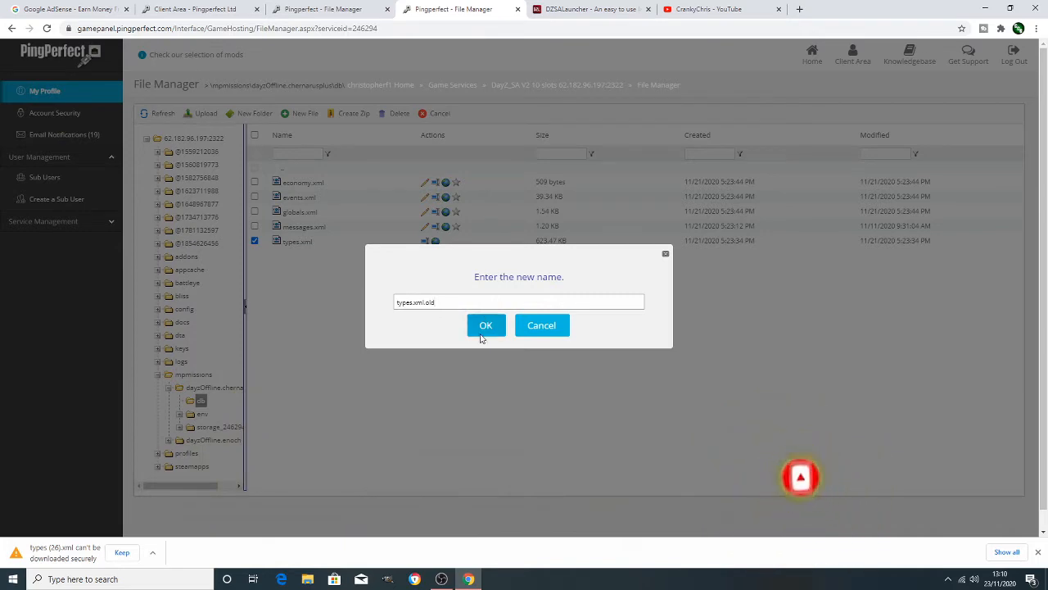
pyautogui.click(486, 325)
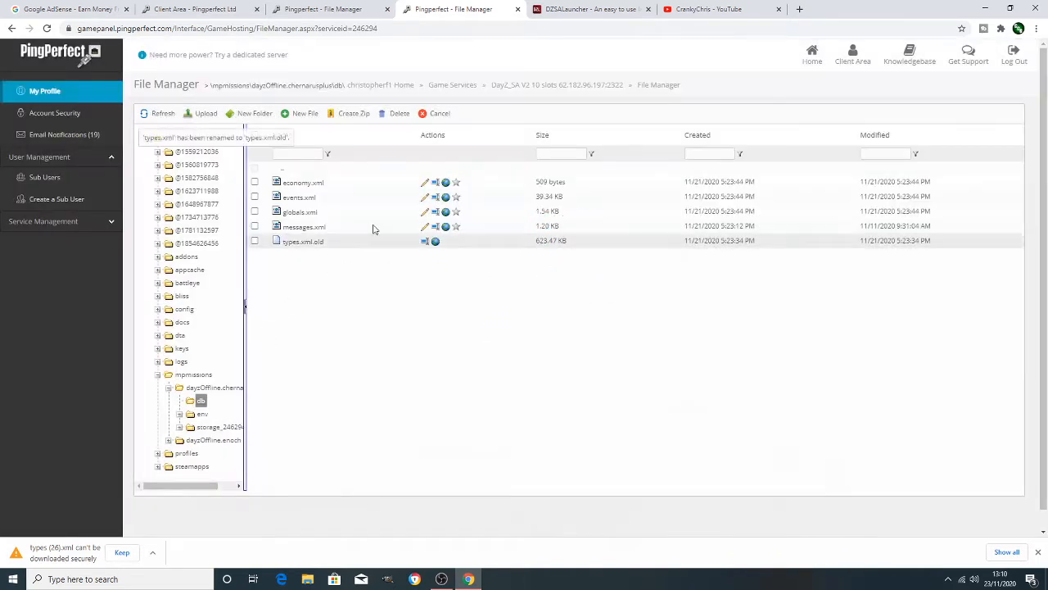
pyautogui.click(552, 85)
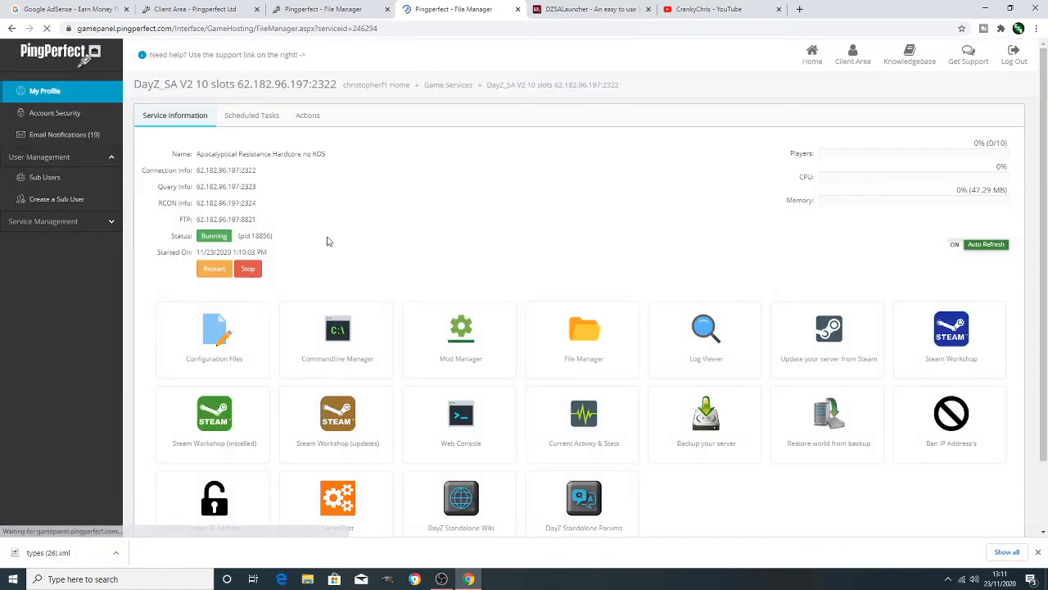
pyautogui.click(583, 335)
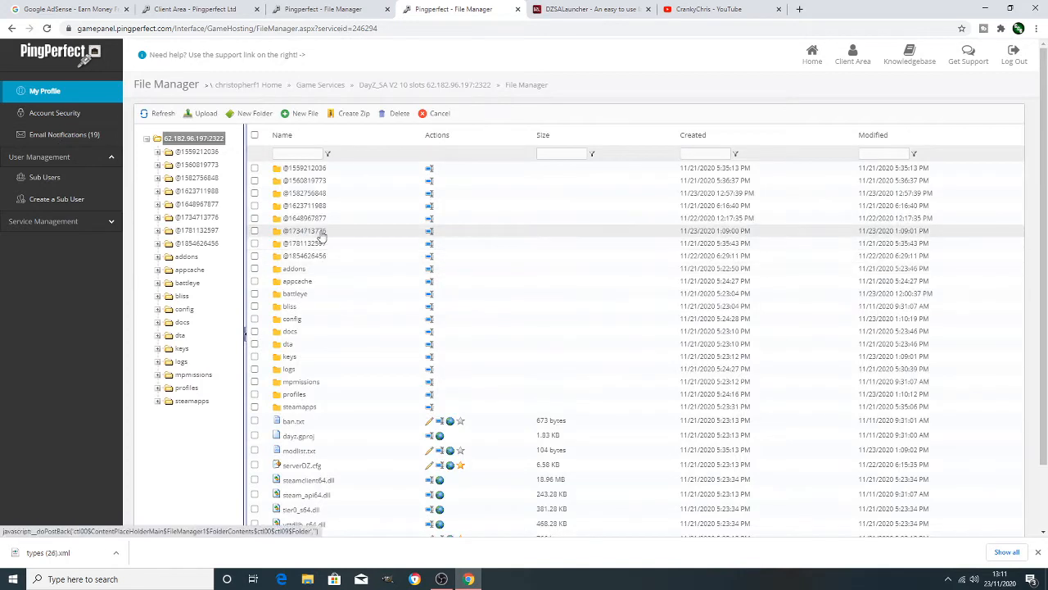
pyautogui.click(305, 230)
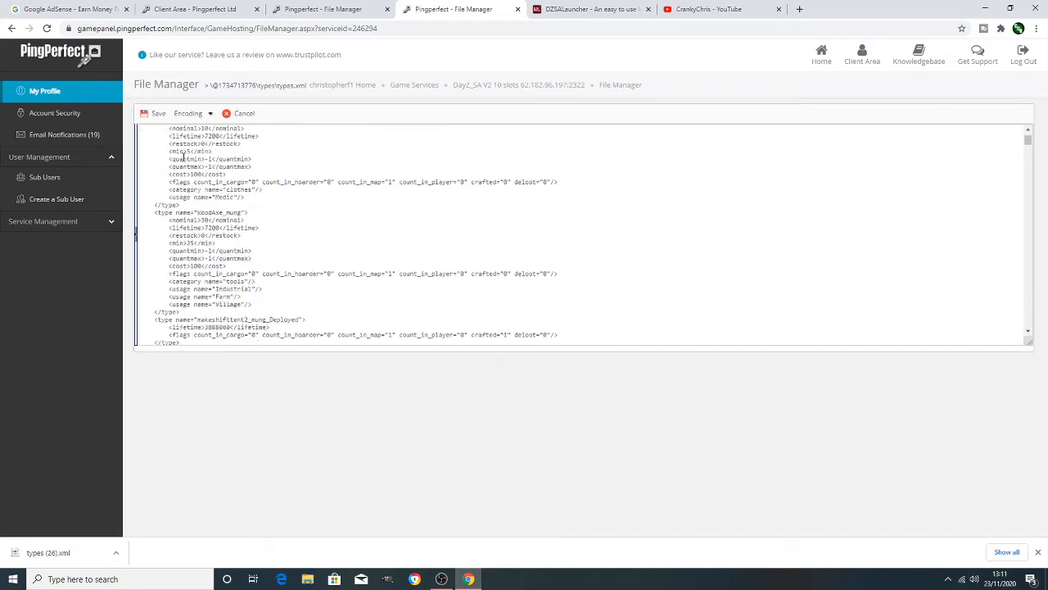
pyautogui.scroll(-3)
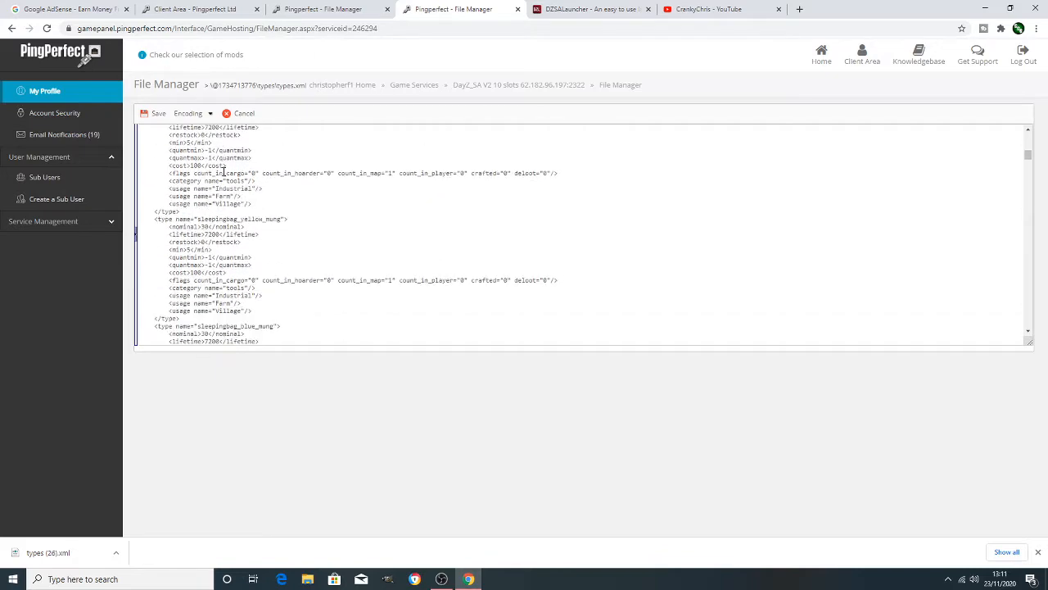
pyautogui.scroll(-3)
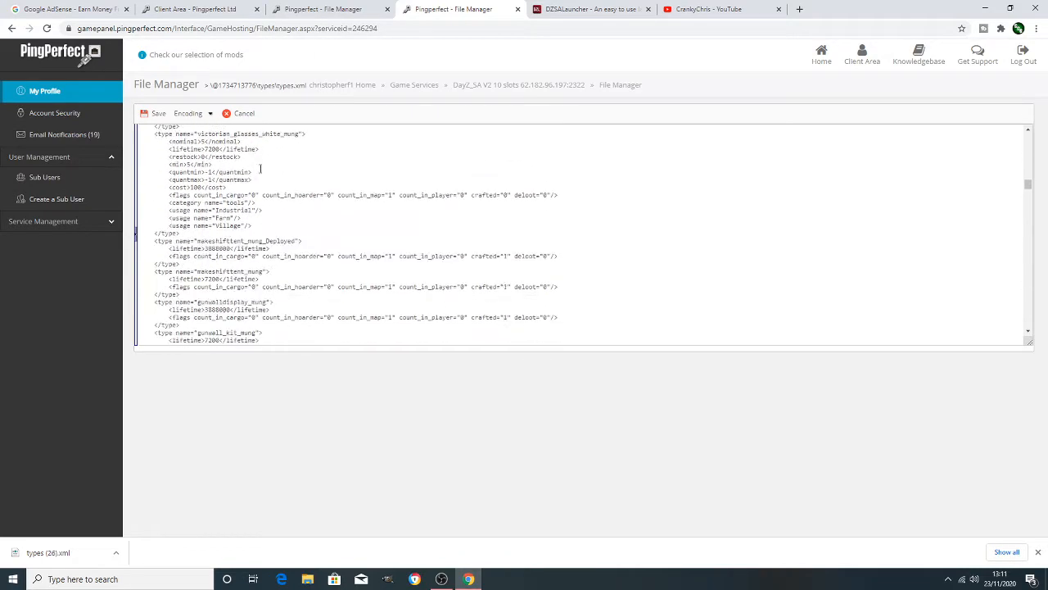
pyautogui.click(243, 113)
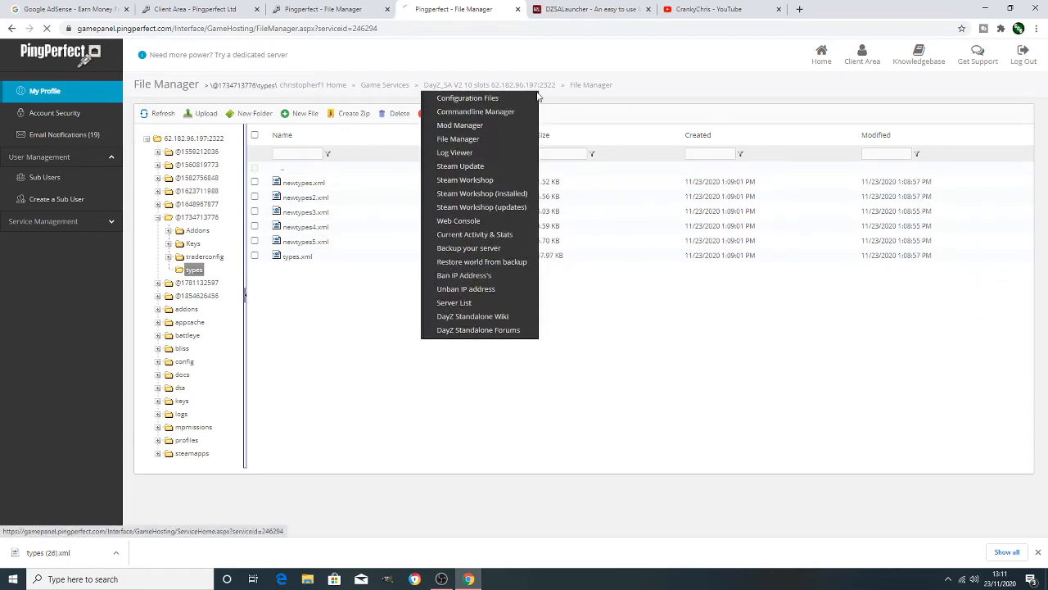
pyautogui.click(464, 180)
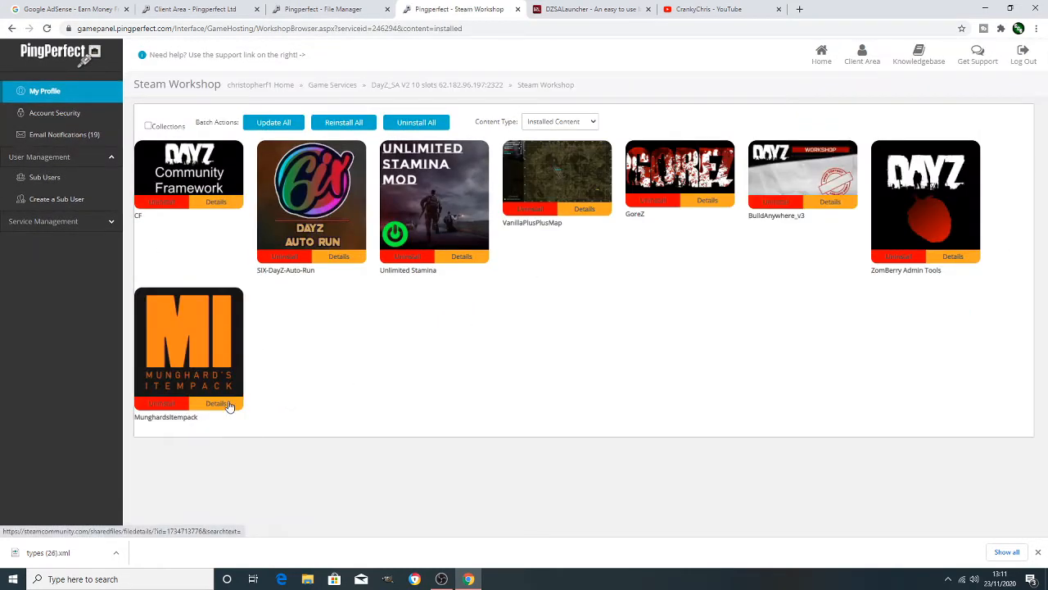
# Open MunghardsItempack's Workshop details page and scroll through its item description.
pyautogui.click(217, 402)
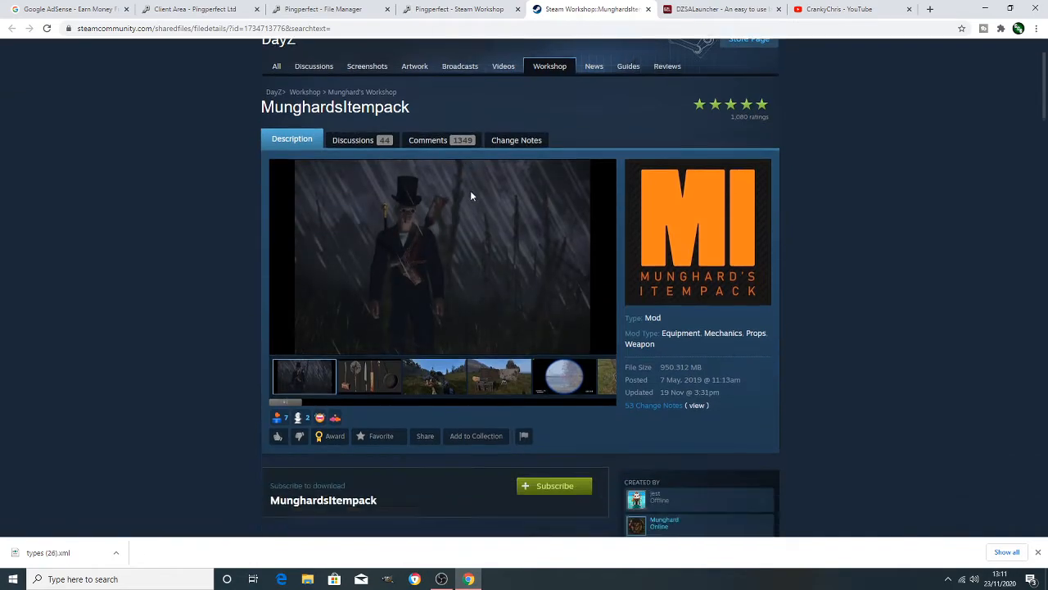
pyautogui.scroll(-3)
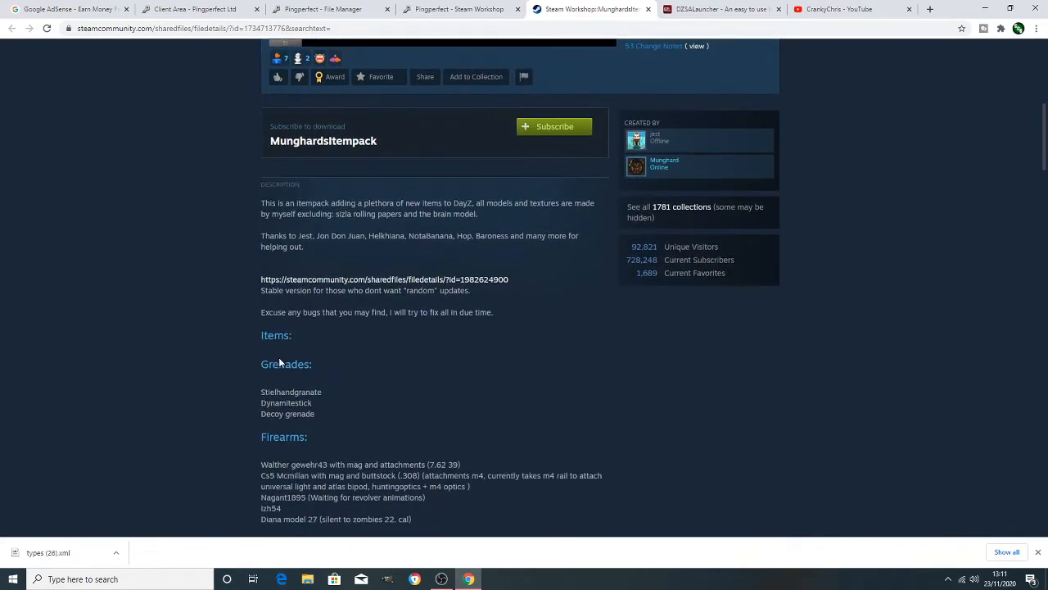
pyautogui.click(494, 579)
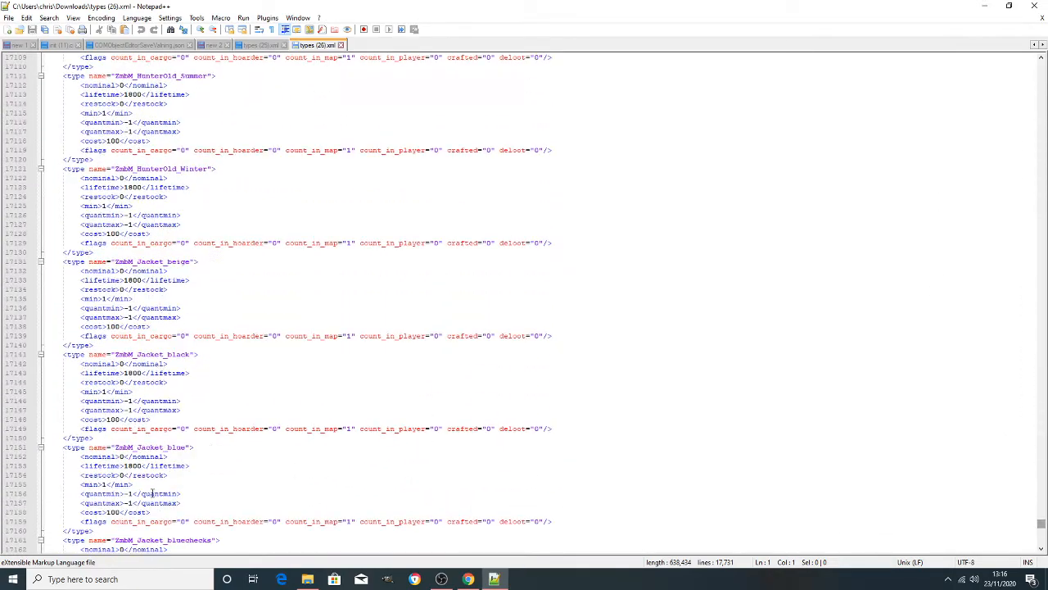
# Insert the Munghard item entries before </types> in types (26).xml, then return to the top.
pyautogui.scroll(-3)
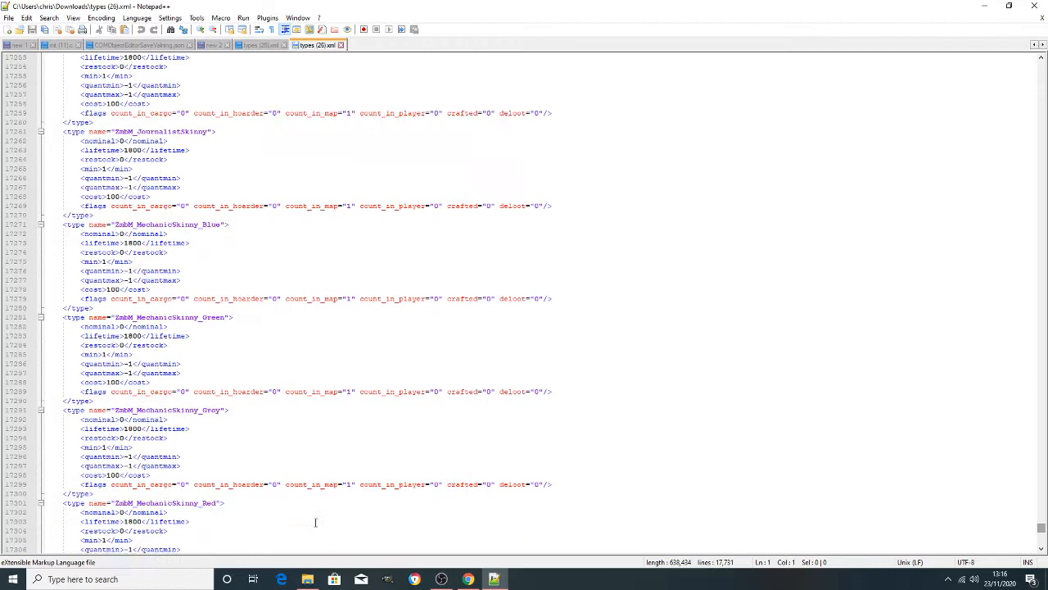
pyautogui.scroll(-3)
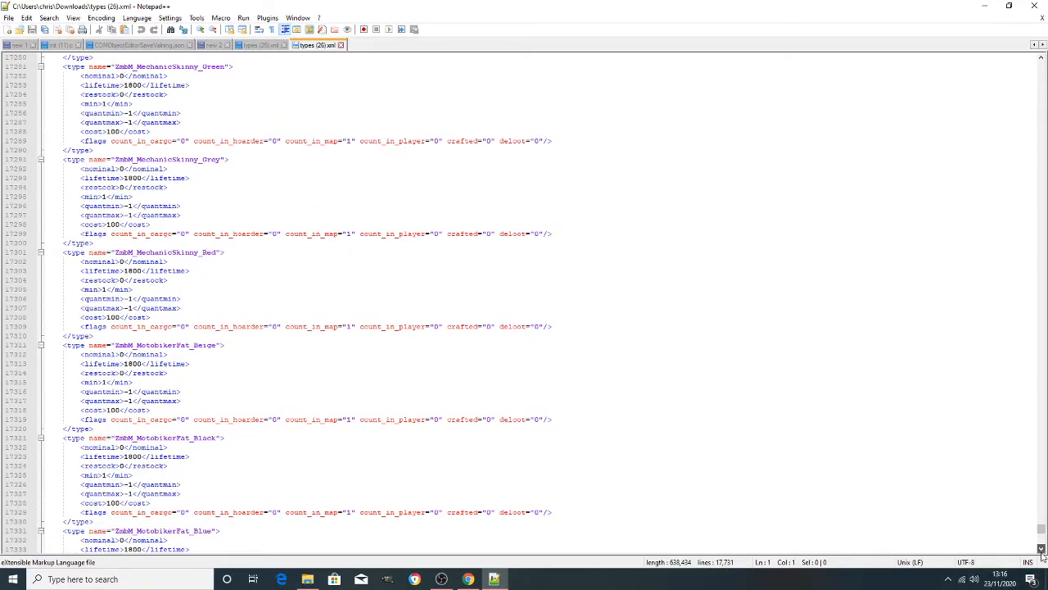
pyautogui.scroll(-3)
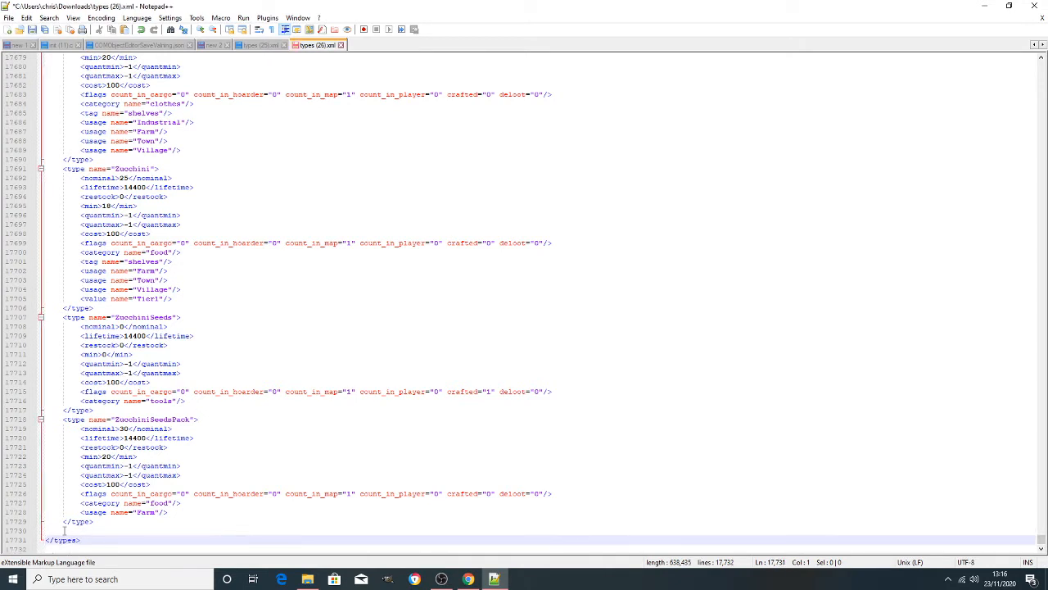
pyautogui.click(177, 531)
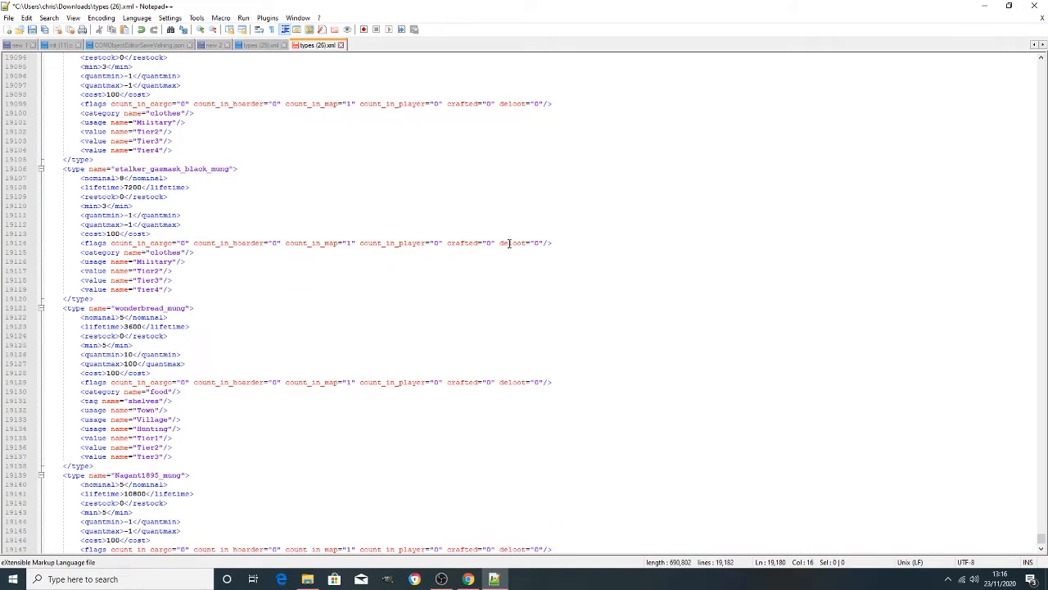
pyautogui.scroll(3)
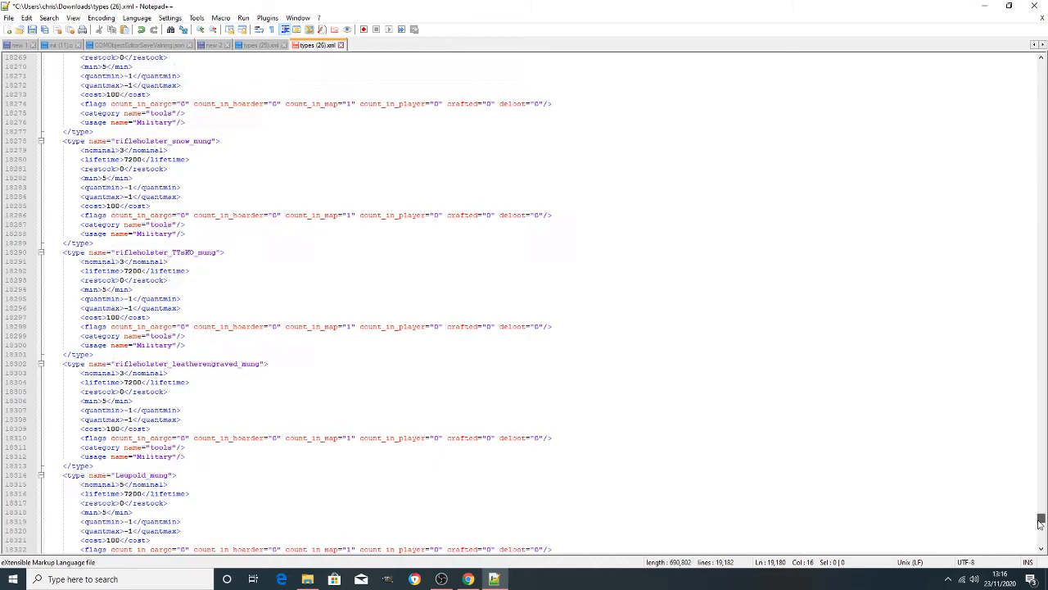
pyautogui.scroll(3)
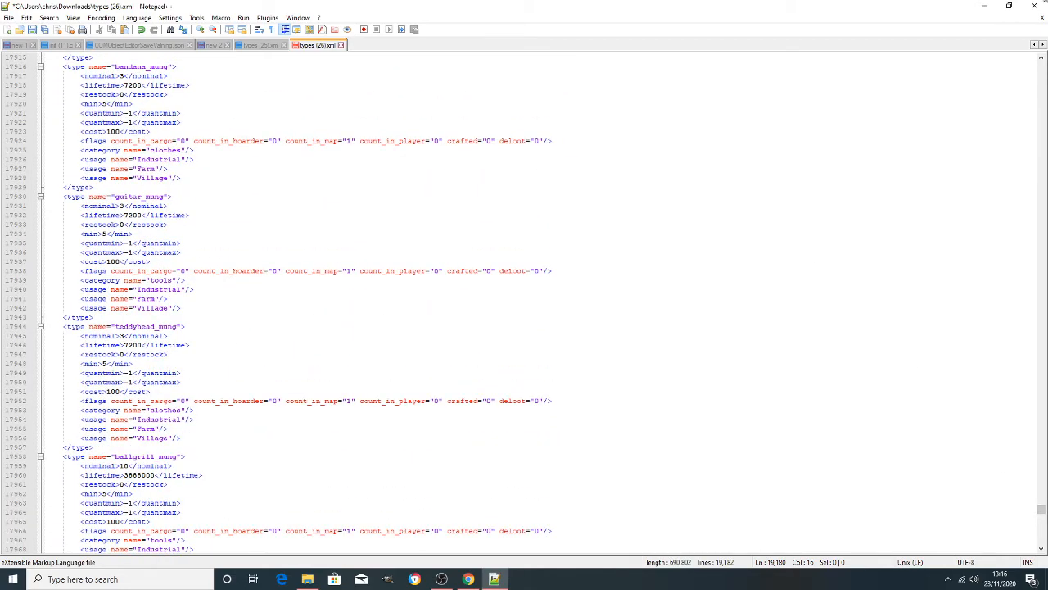
pyautogui.scroll(-3)
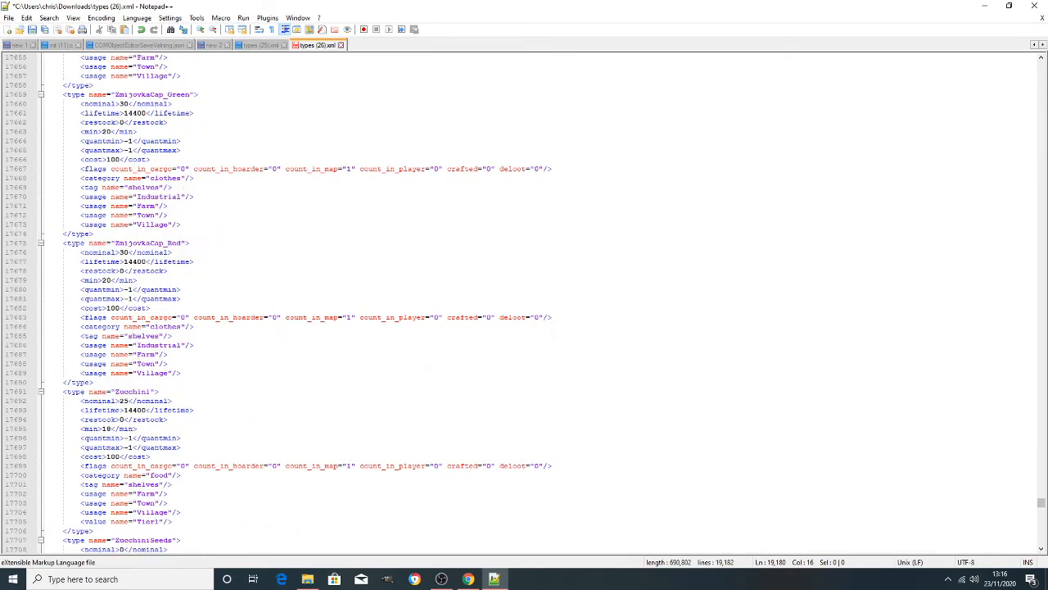
pyautogui.scroll(3)
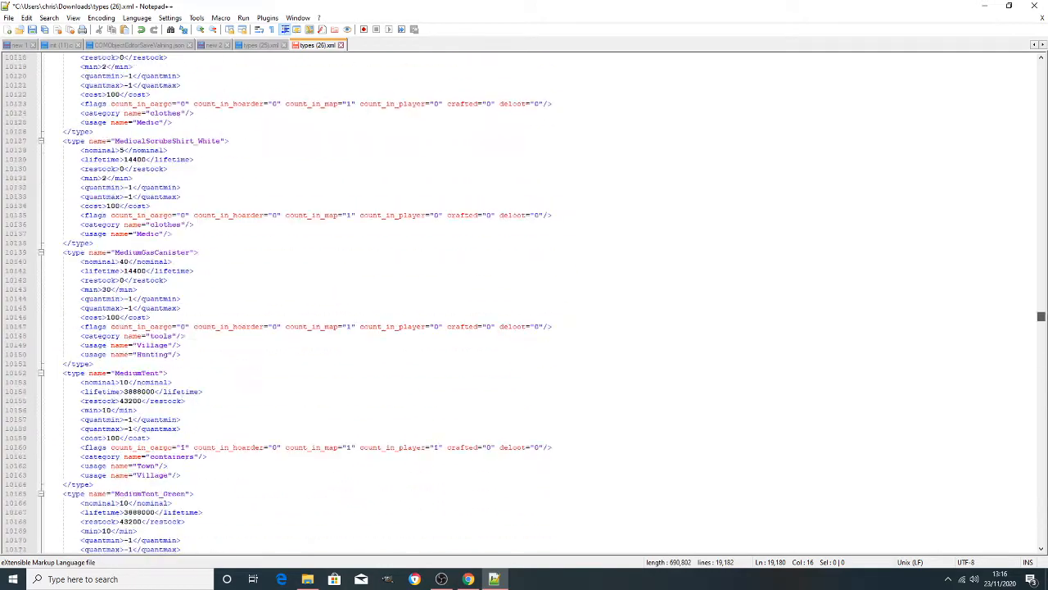
pyautogui.press('ctrl+Home')
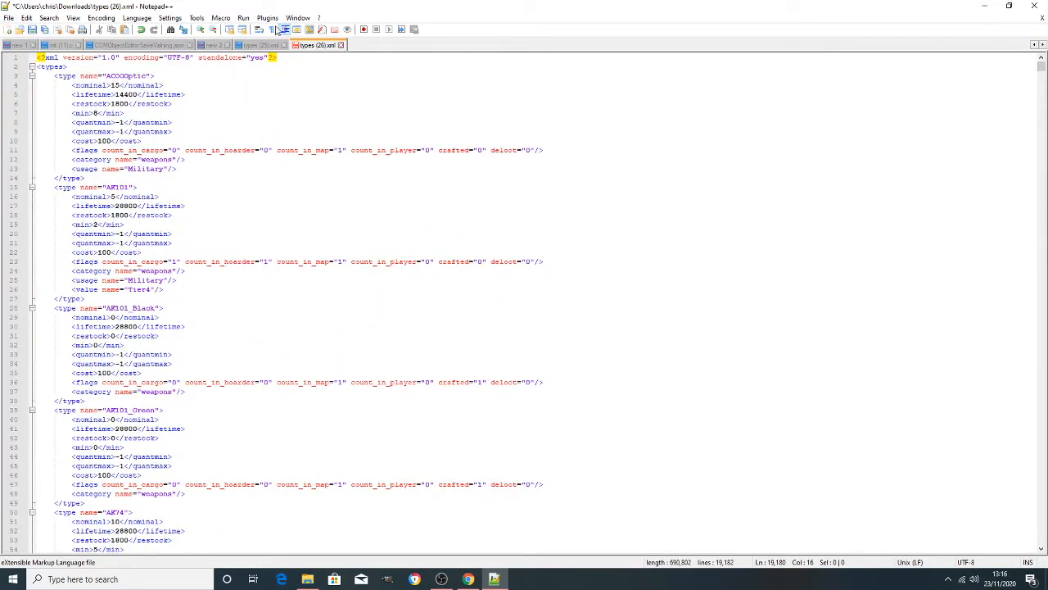
# Validate types (26).xml with XML Tools, dismissing the schema prompt and invalid schema warning.
pyautogui.click(220, 17)
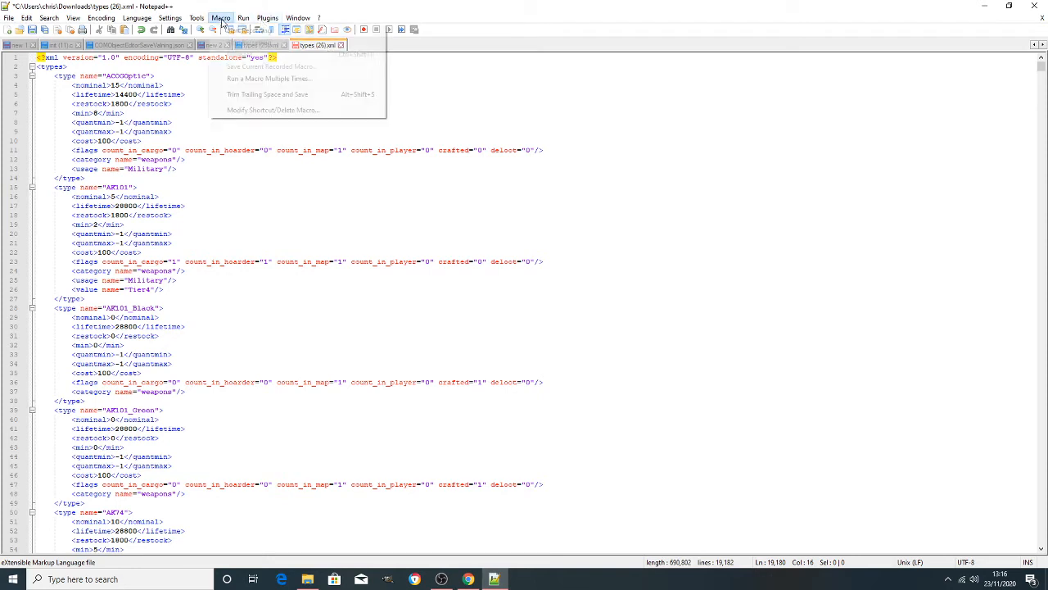
pyautogui.click(267, 17)
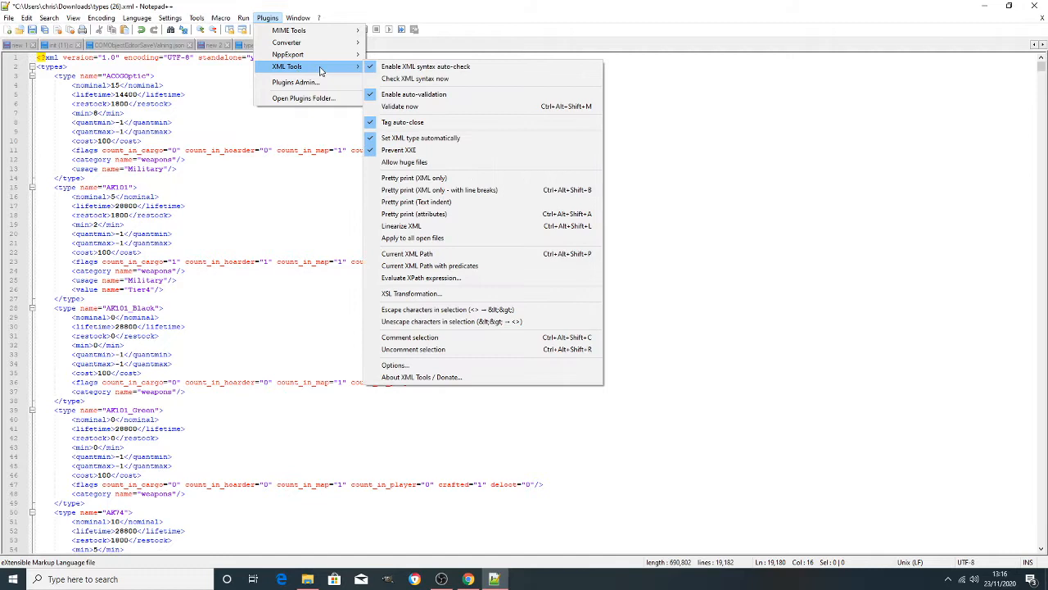
pyautogui.moveTo(401, 106)
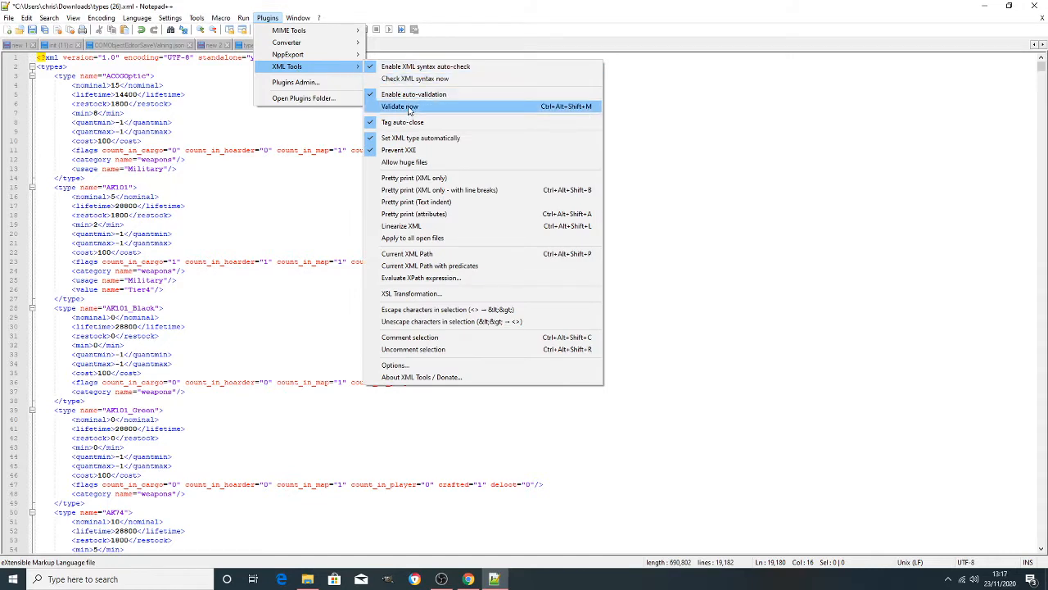
pyautogui.click(401, 107)
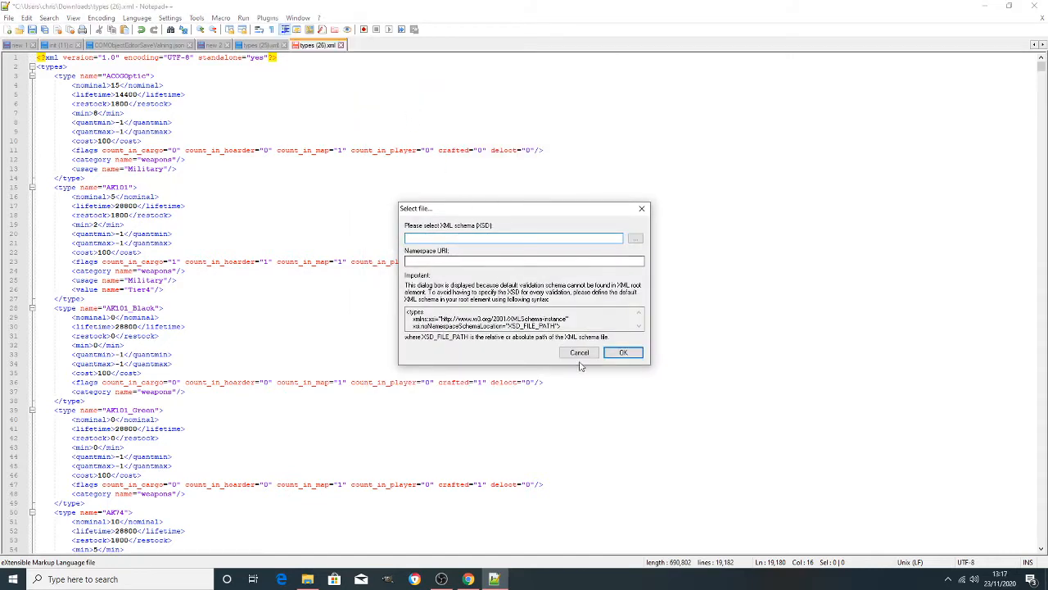
pyautogui.click(622, 352)
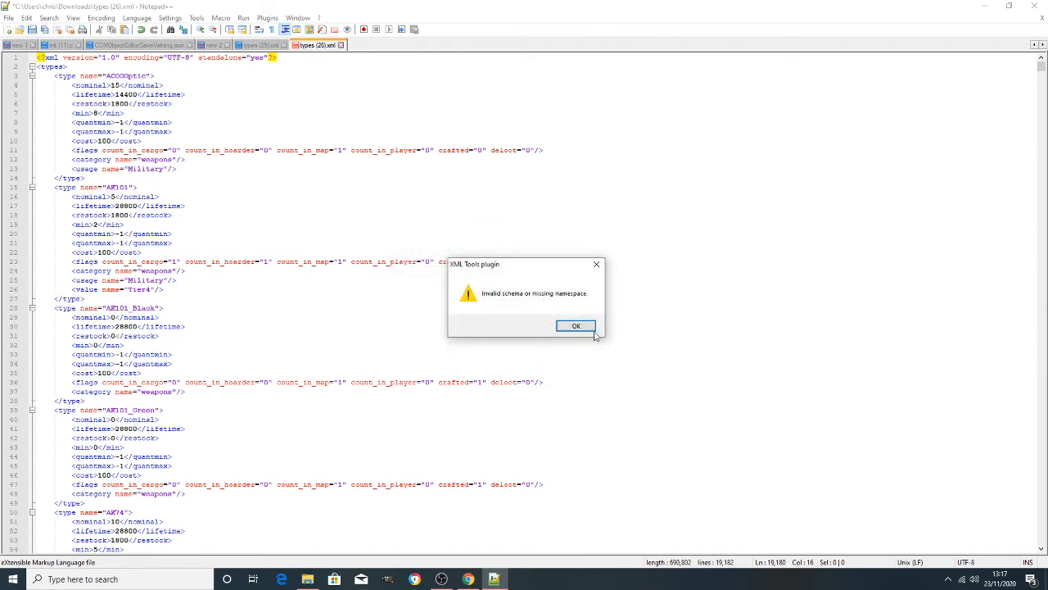
pyautogui.click(576, 326)
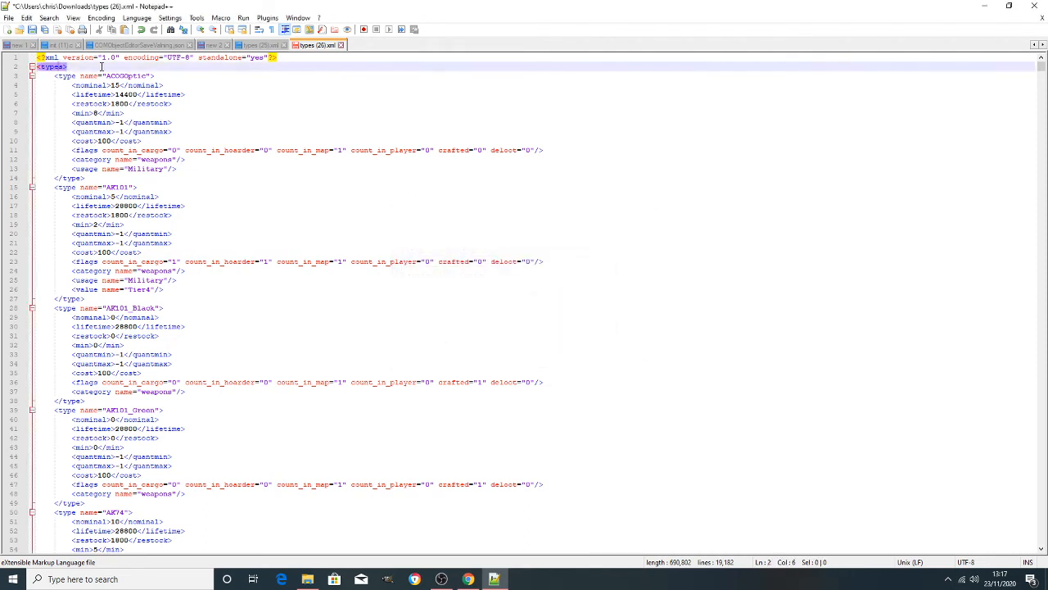
pyautogui.moveTo(318, 45)
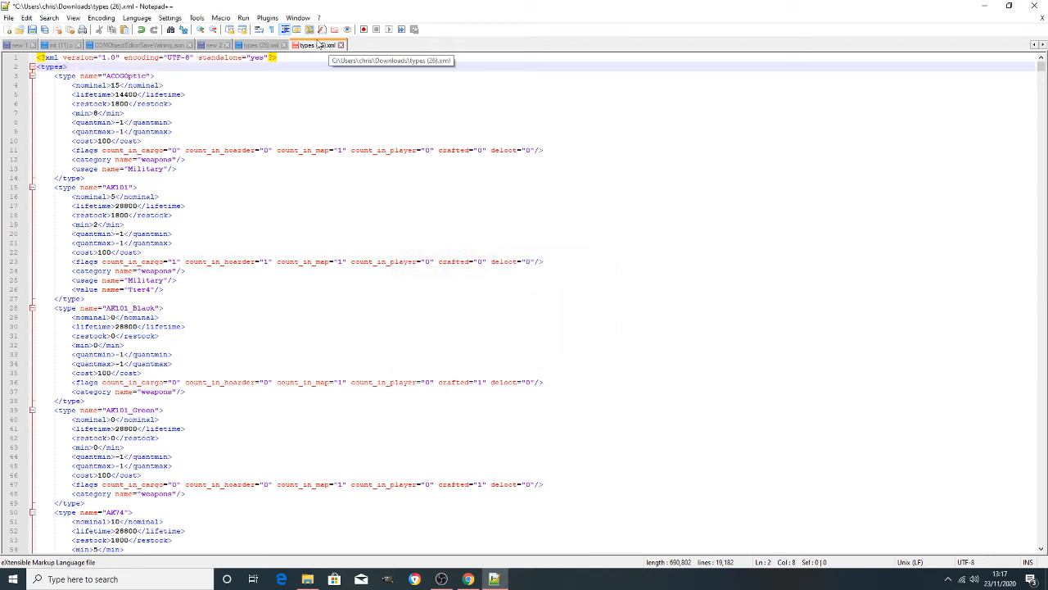
pyautogui.click(267, 17)
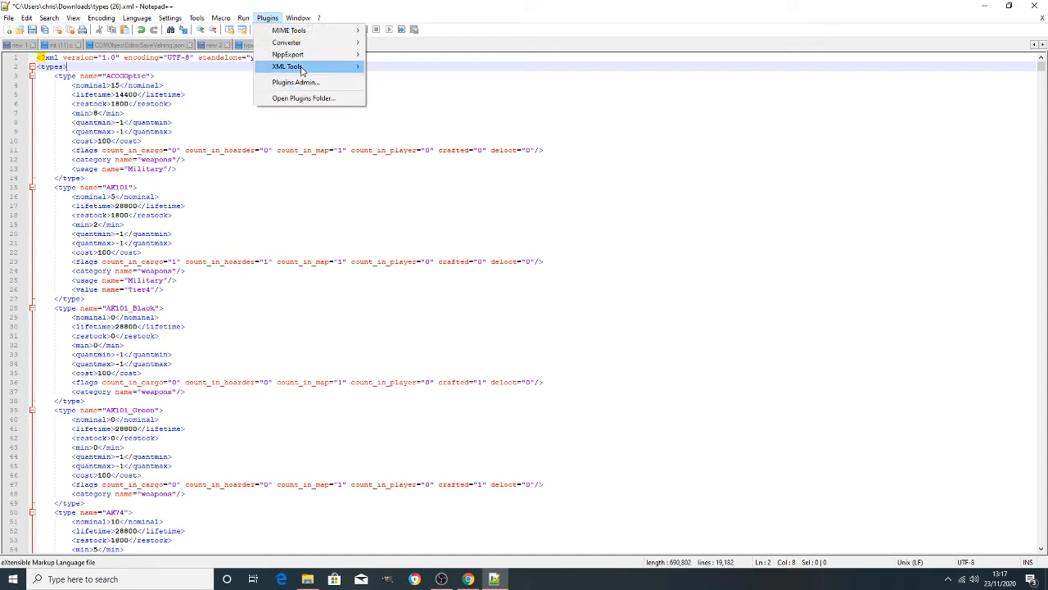
pyautogui.click(288, 66)
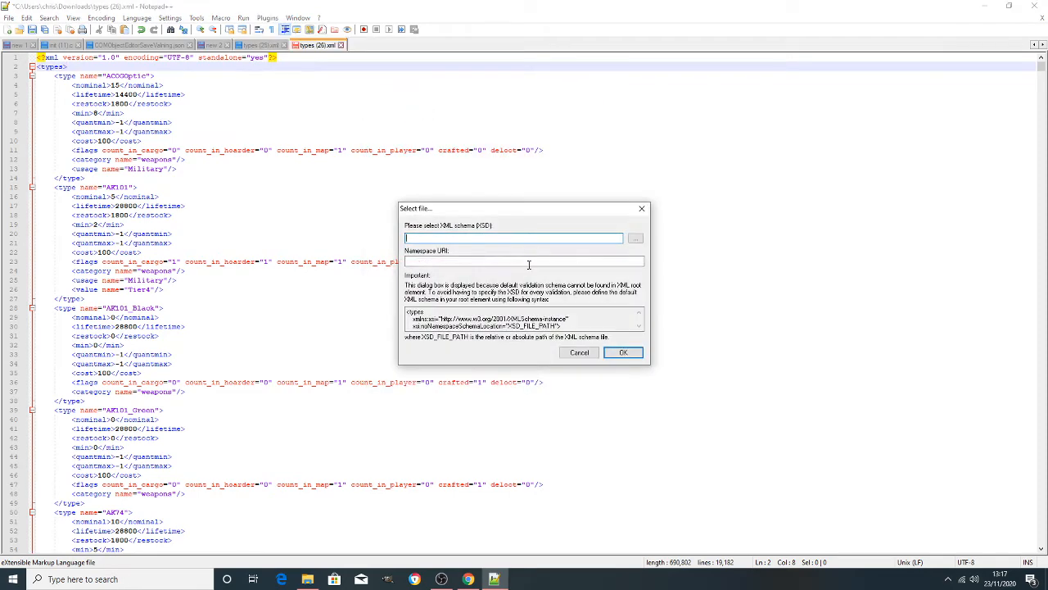
pyautogui.click(622, 353)
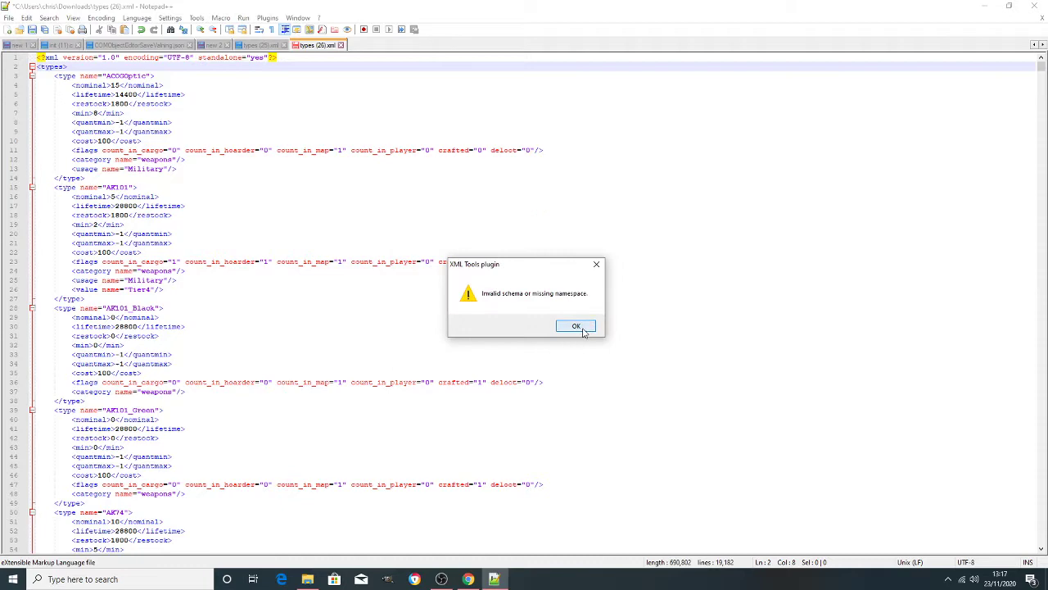
pyautogui.click(8, 17)
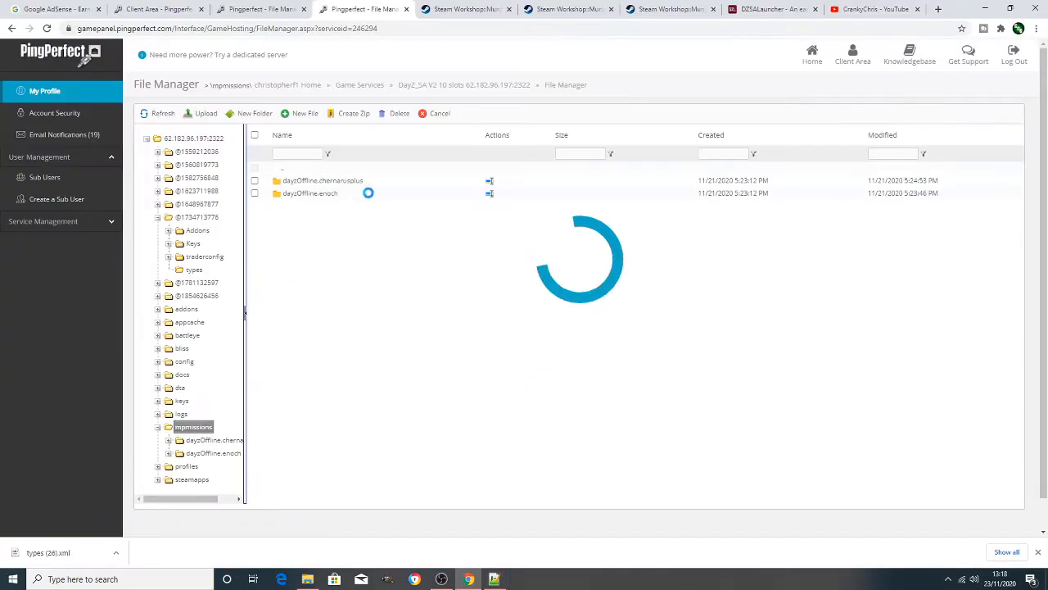
# Upload types (26).xml into mpmissions/dayzOffline.chernarusplus/db and rename it types.xml.
pyautogui.doubleClick(322, 180)
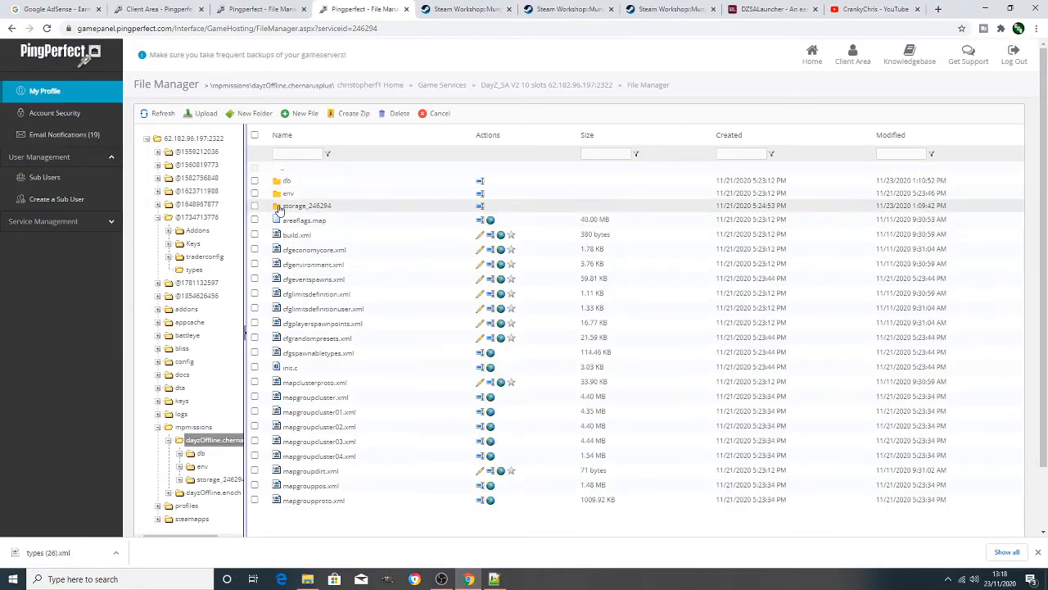
pyautogui.click(255, 180)
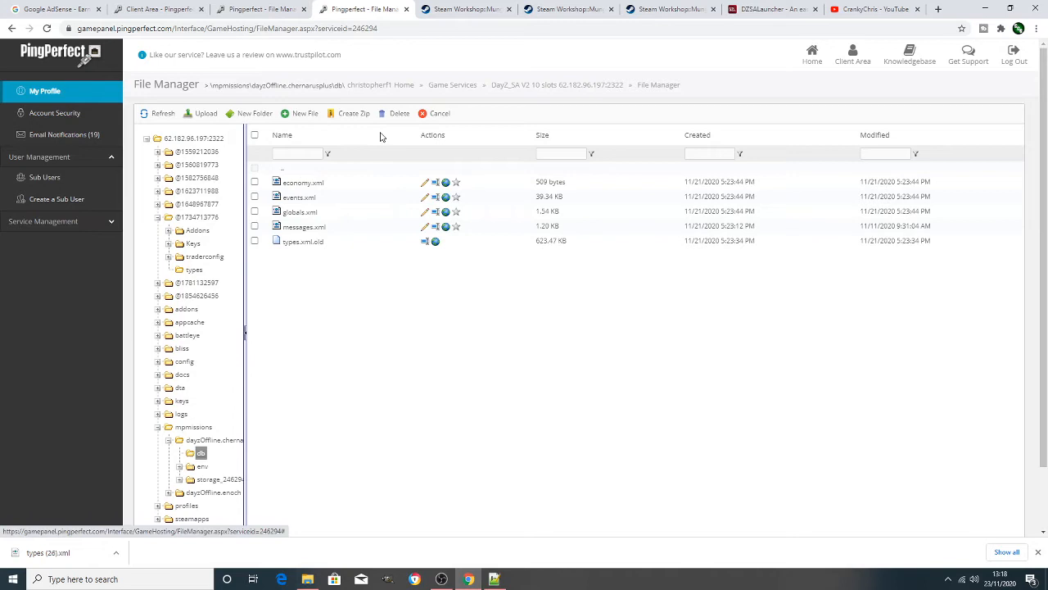
pyautogui.moveTo(512, 156)
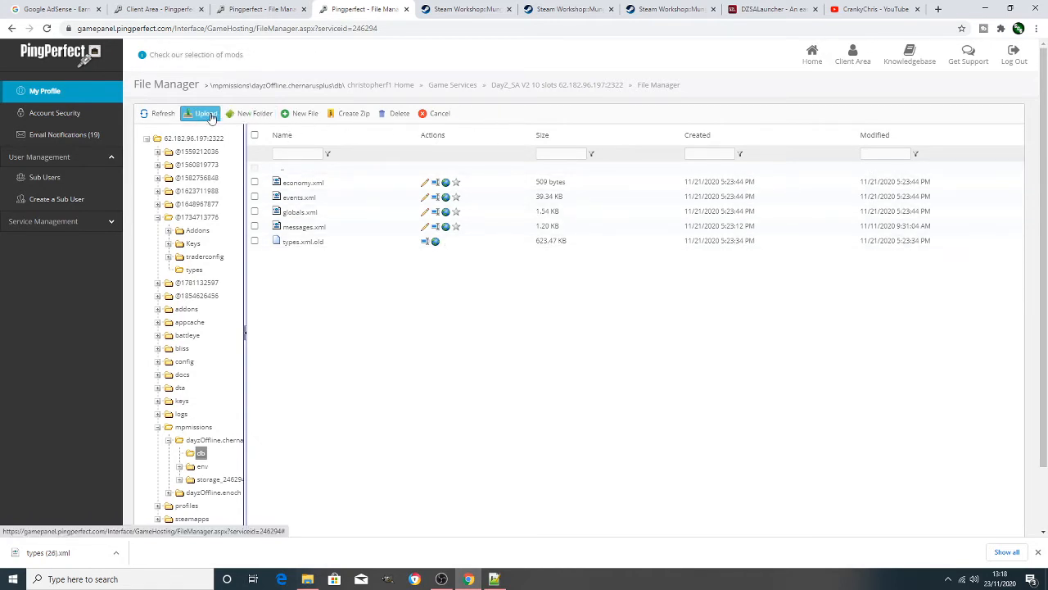
pyautogui.click(207, 113)
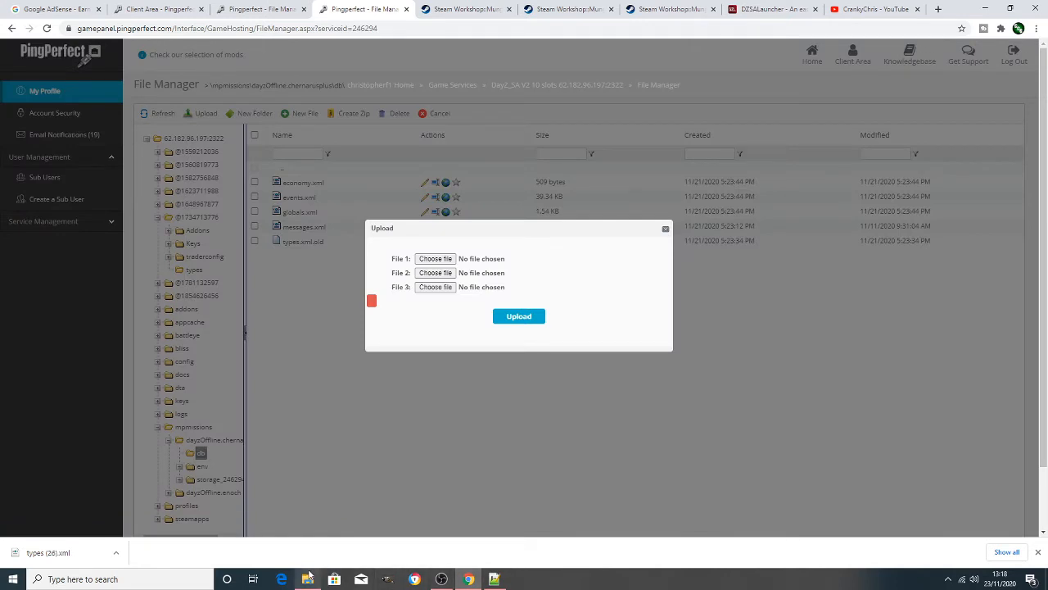
pyautogui.click(334, 579)
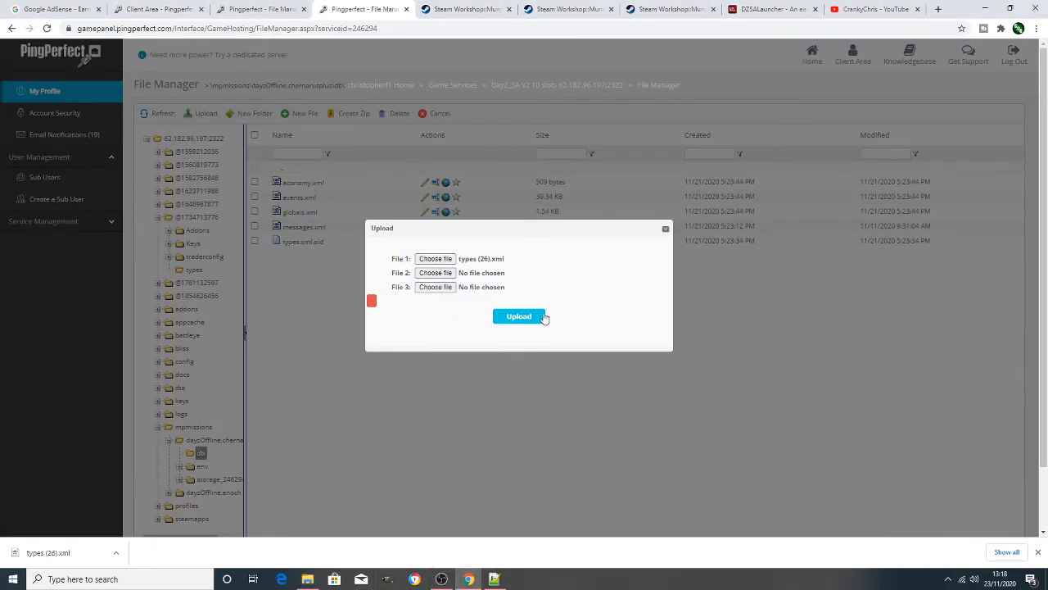
pyautogui.click(519, 316)
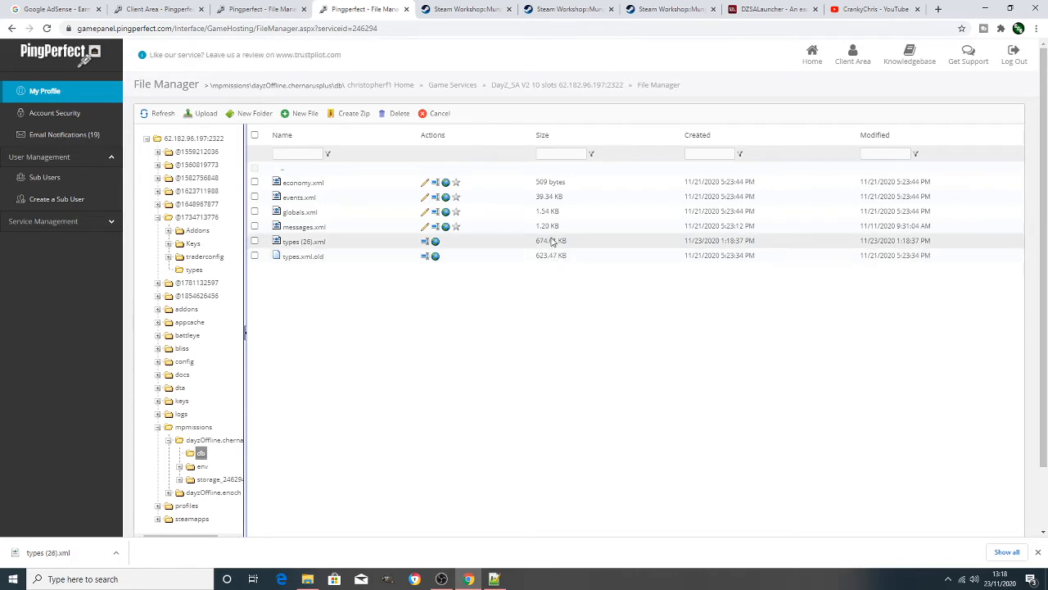
pyautogui.moveTo(342, 255)
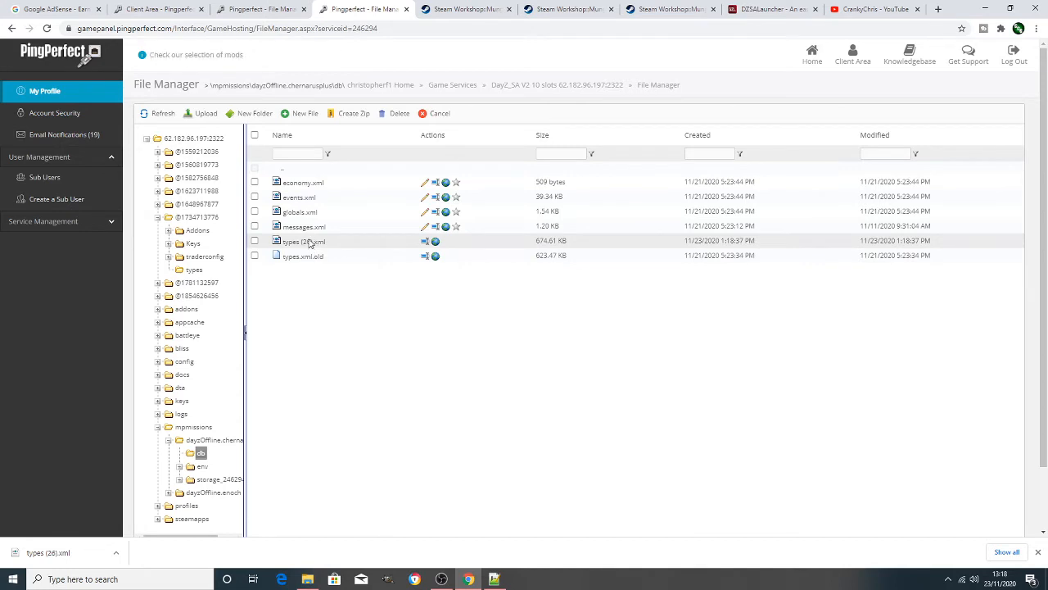
pyautogui.click(425, 241)
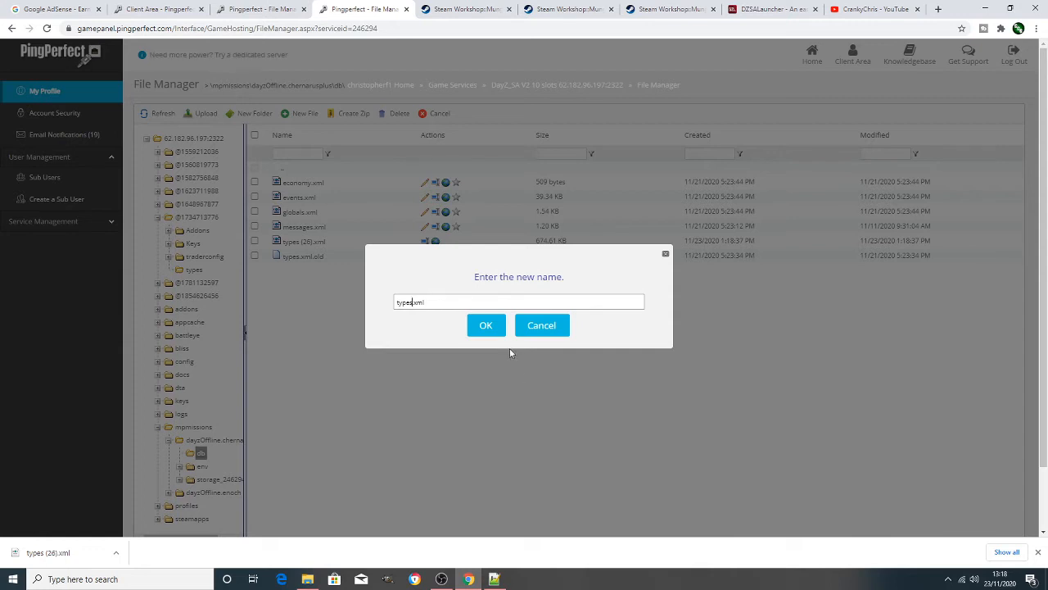
pyautogui.click(486, 326)
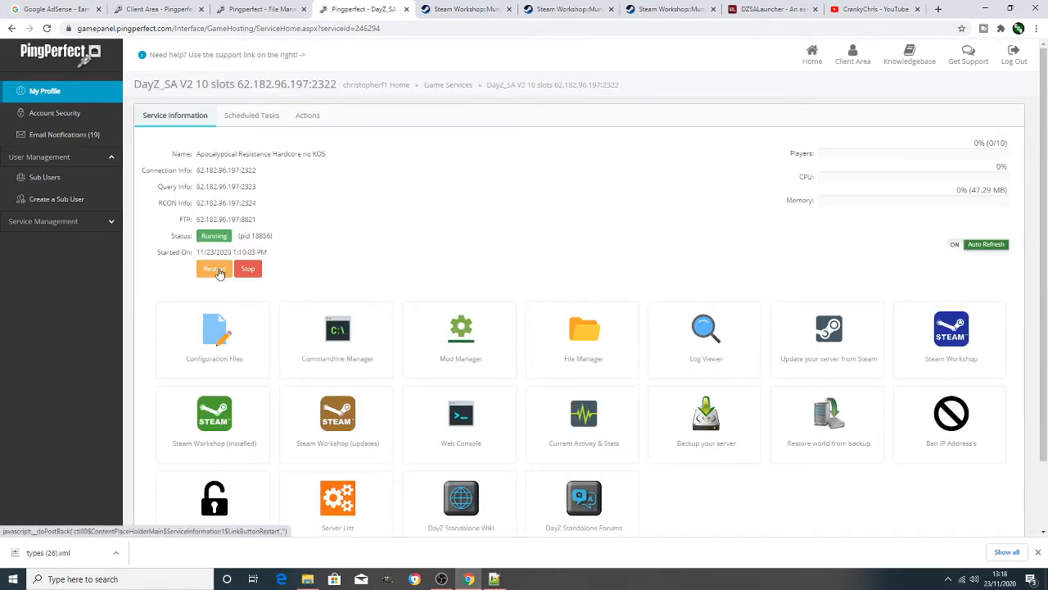
# Restart the DayZ server and select its Query Info address for the server check.
pyautogui.click(214, 268)
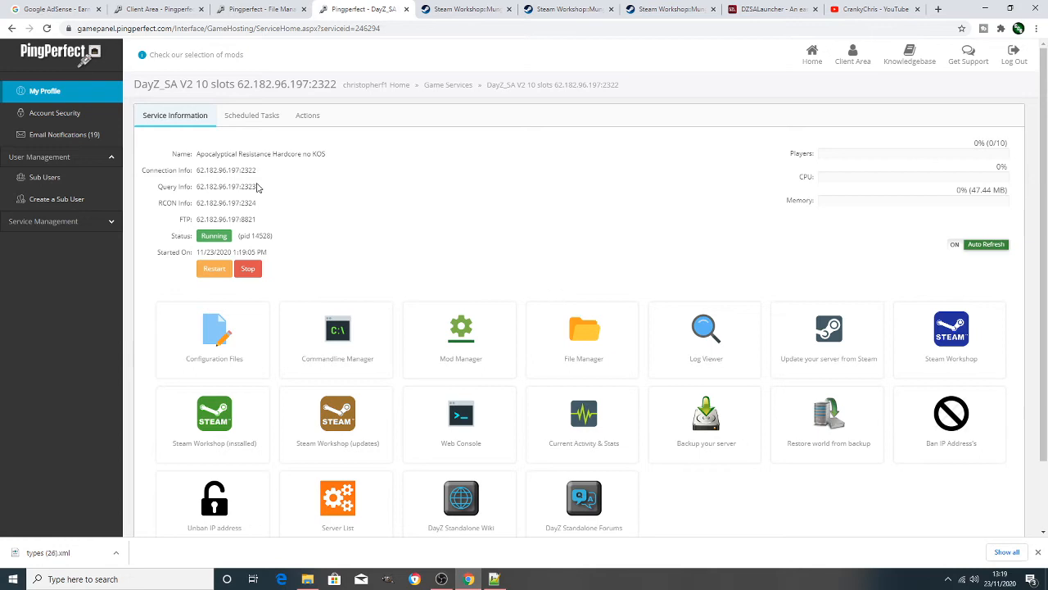
pyautogui.doubleClick(227, 187)
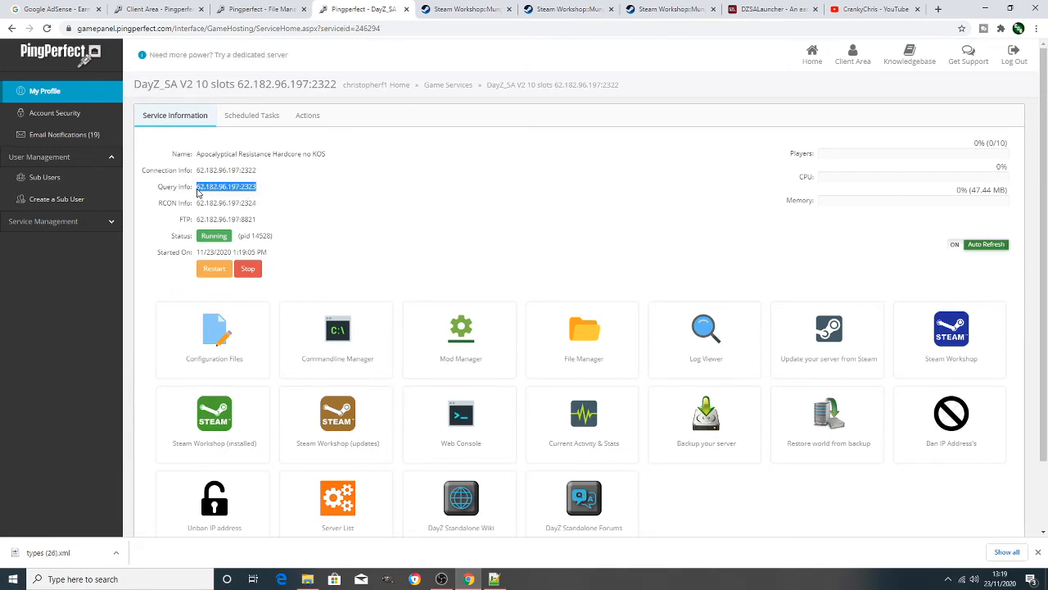
pyautogui.click(769, 9)
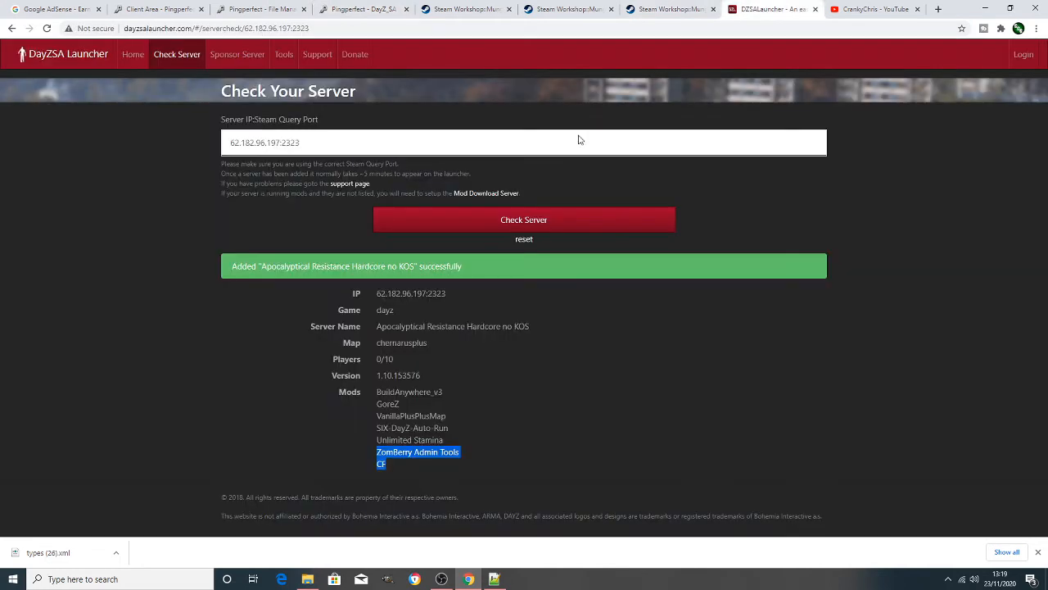
pyautogui.moveTo(354, 143)
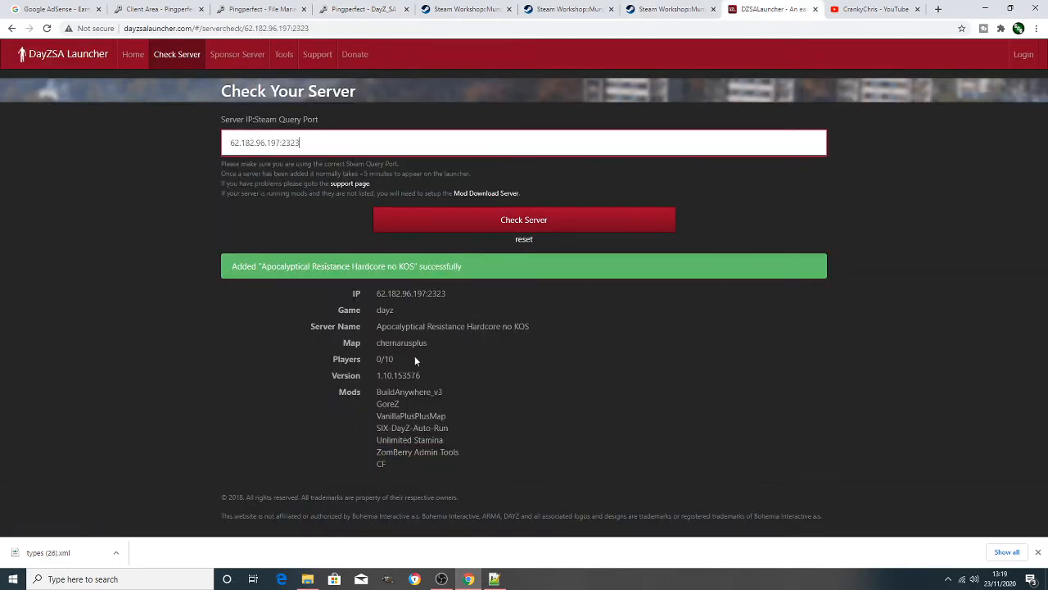
# Recheck the server IP:query port in Check Your Server until MunghardsItempack appears.
pyautogui.moveTo(399, 403); pyautogui.dragTo(385, 464)
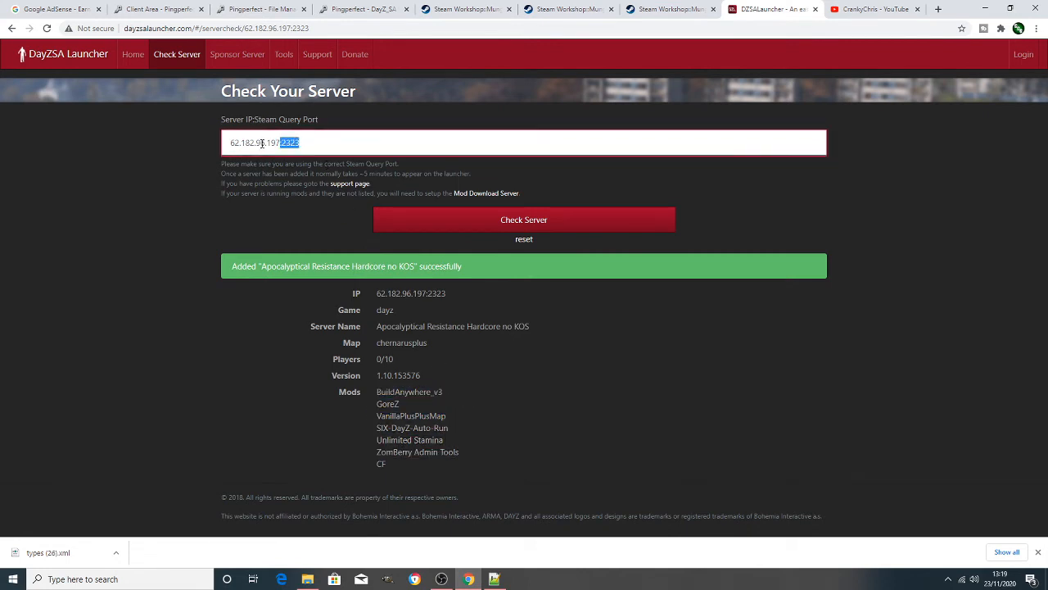
pyautogui.moveTo(483, 228)
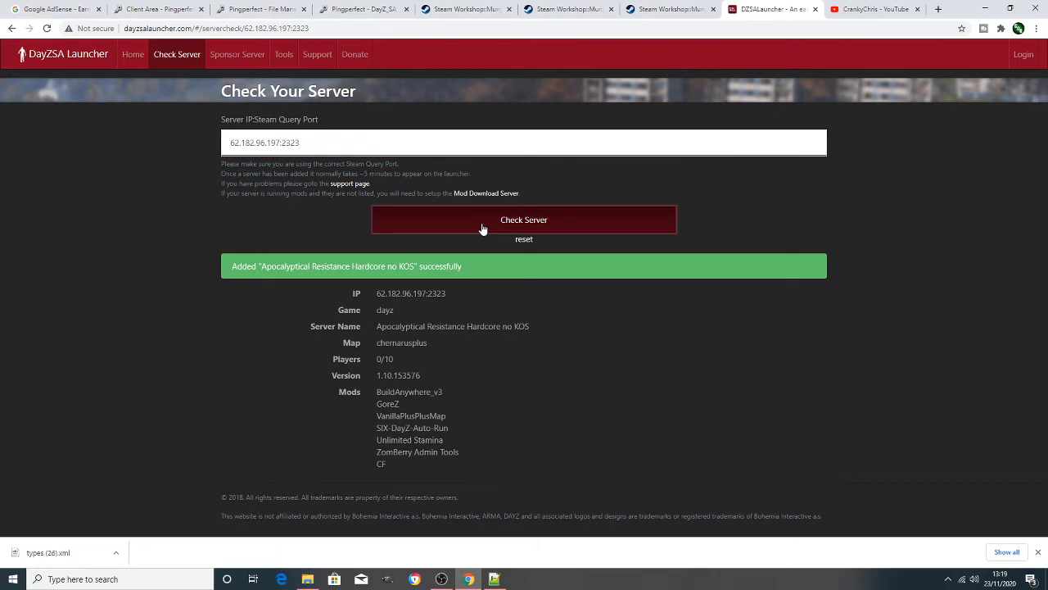
pyautogui.moveTo(459, 274)
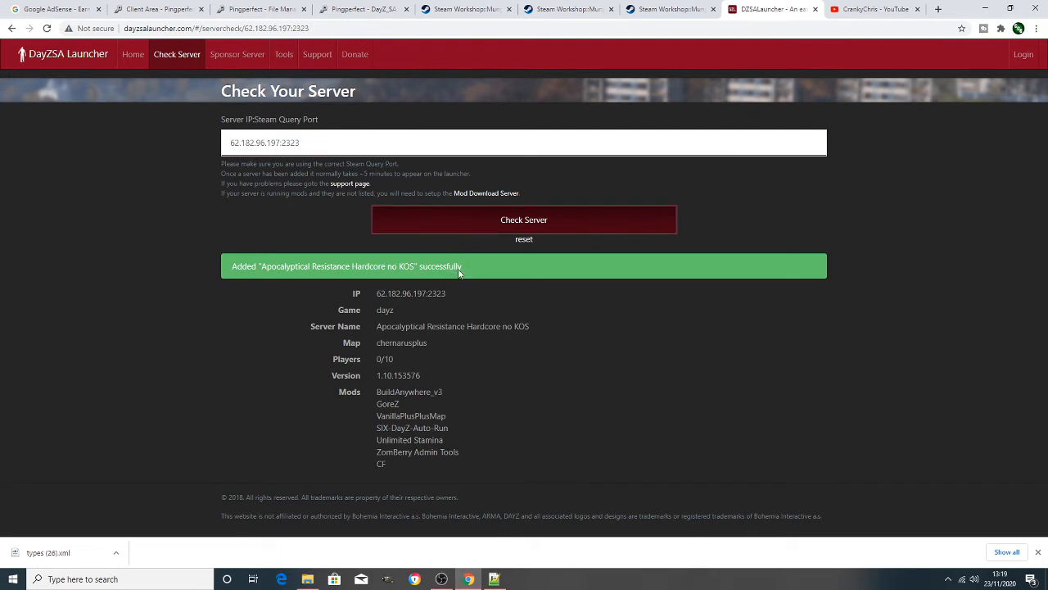
pyautogui.moveTo(485, 222)
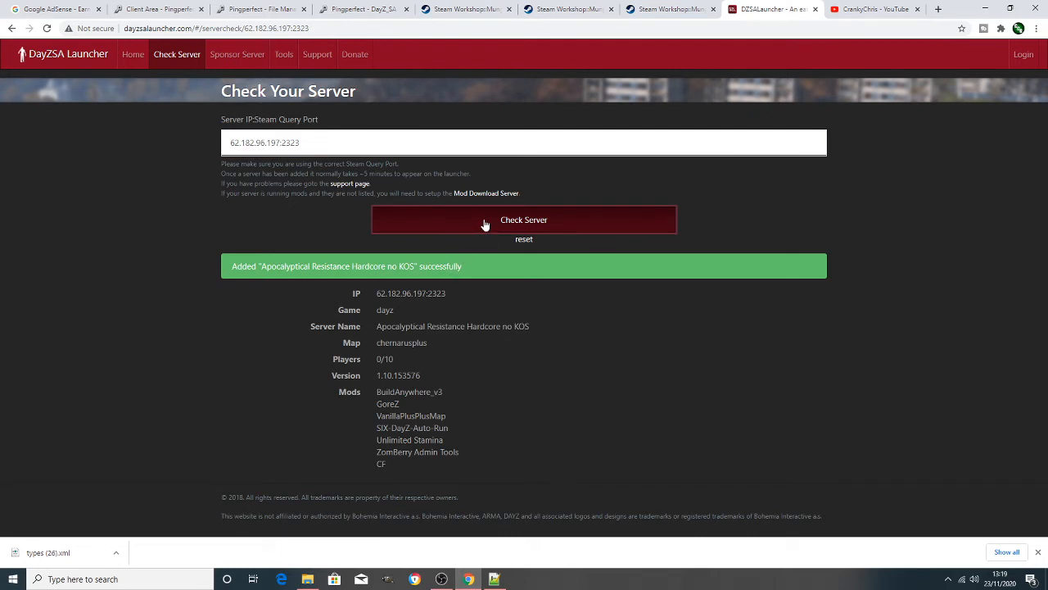
pyautogui.click(339, 142)
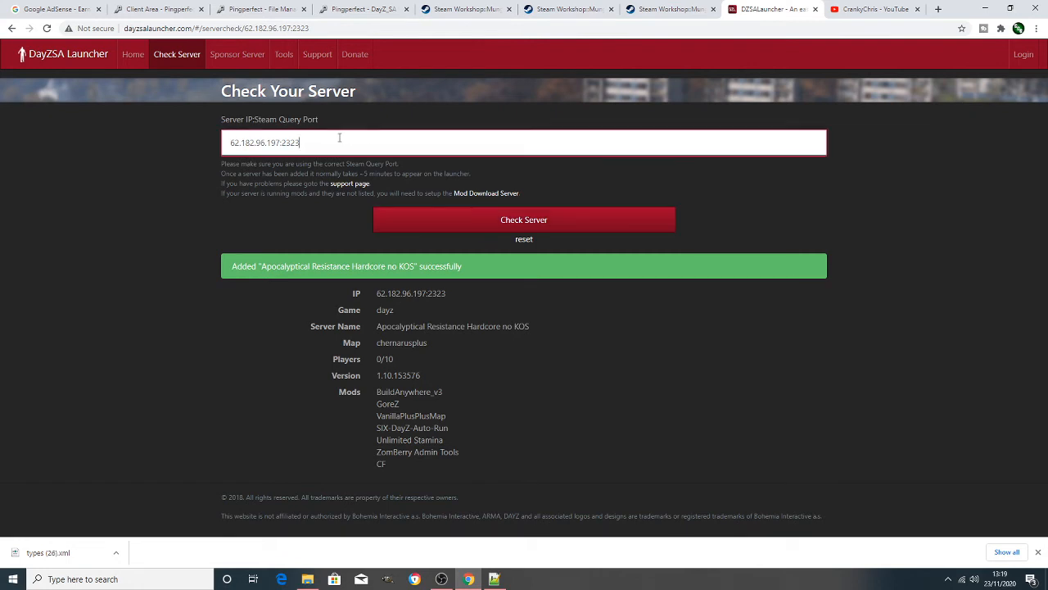
pyautogui.tripleClick(264, 142)
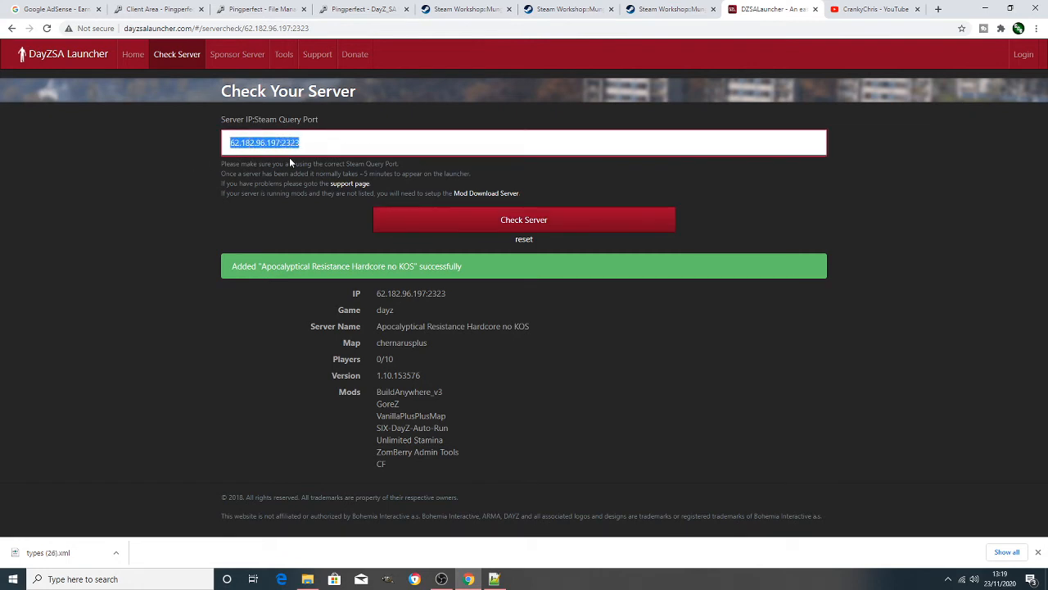
pyautogui.click(523, 238)
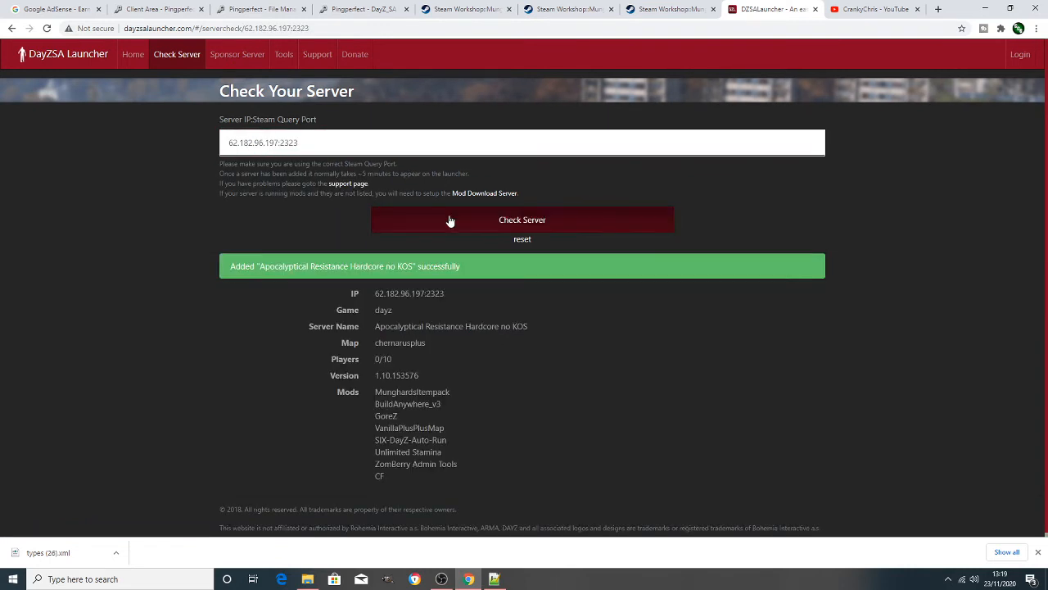
pyautogui.doubleClick(408, 392)
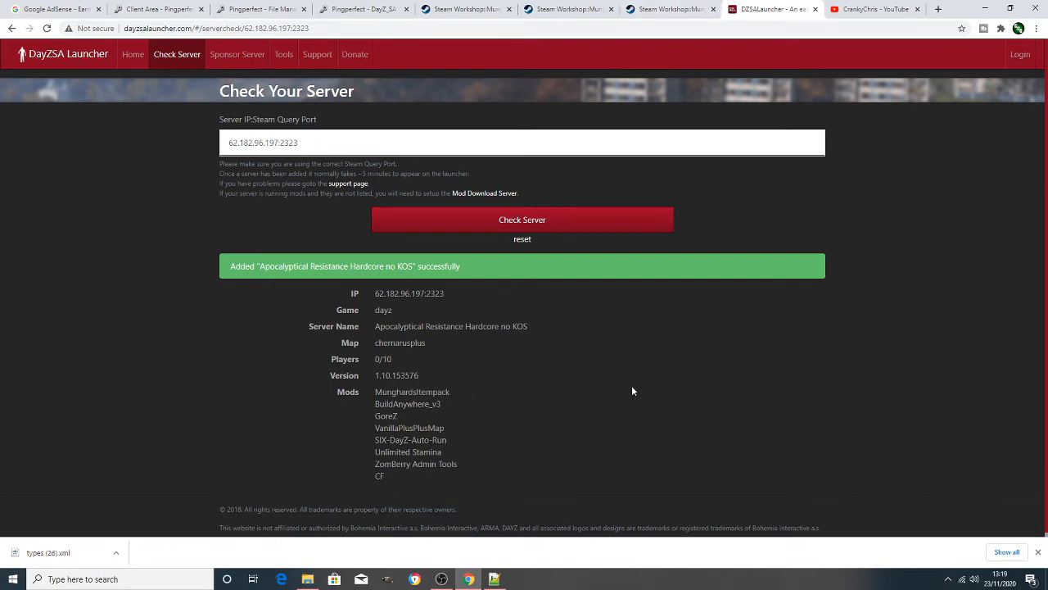
pyautogui.moveTo(829, 299)
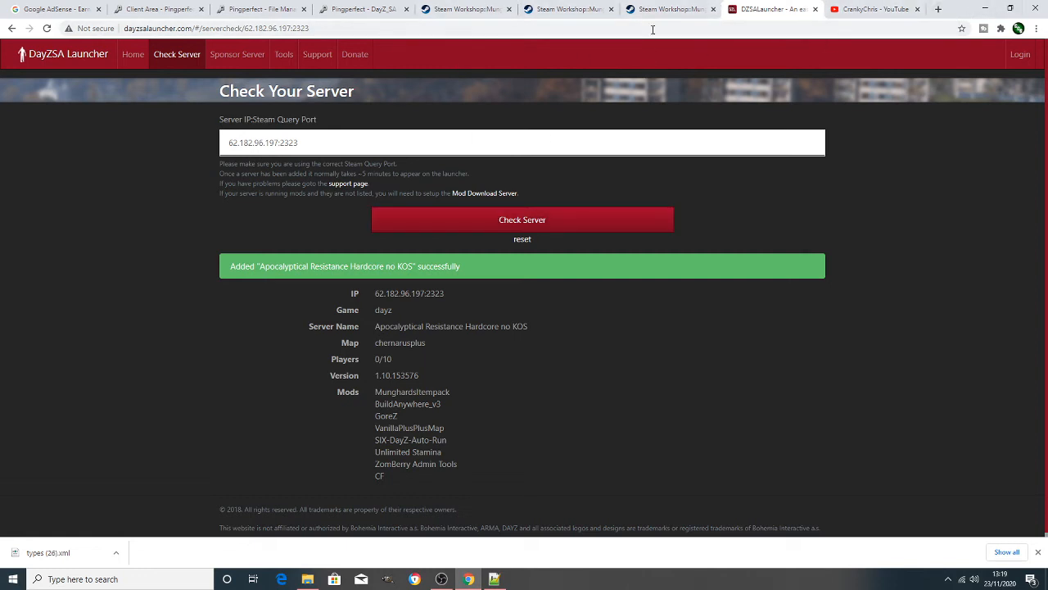
pyautogui.moveTo(366, 22)
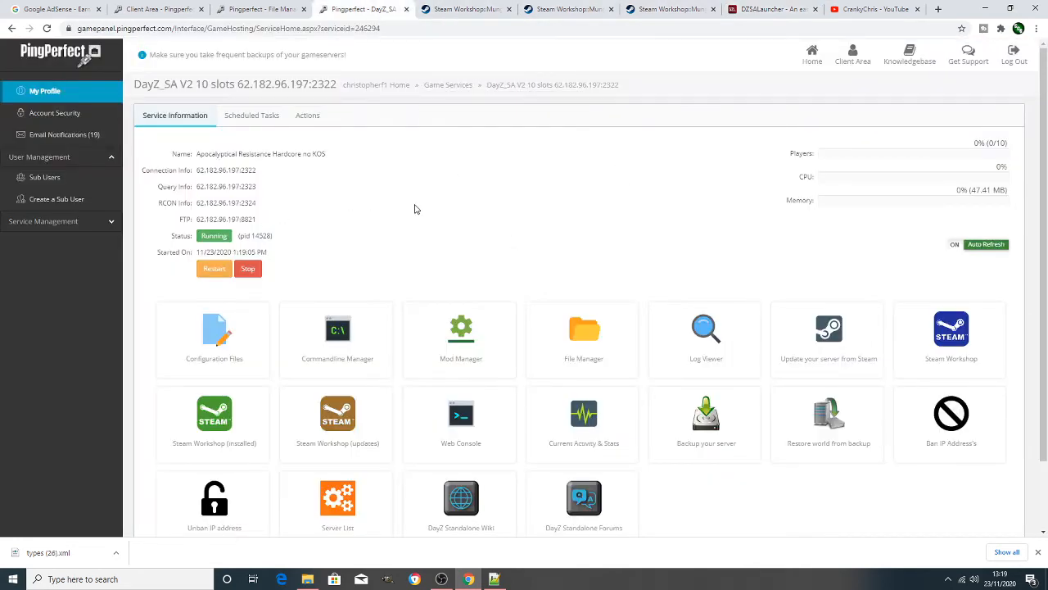
pyautogui.moveTo(831, 188)
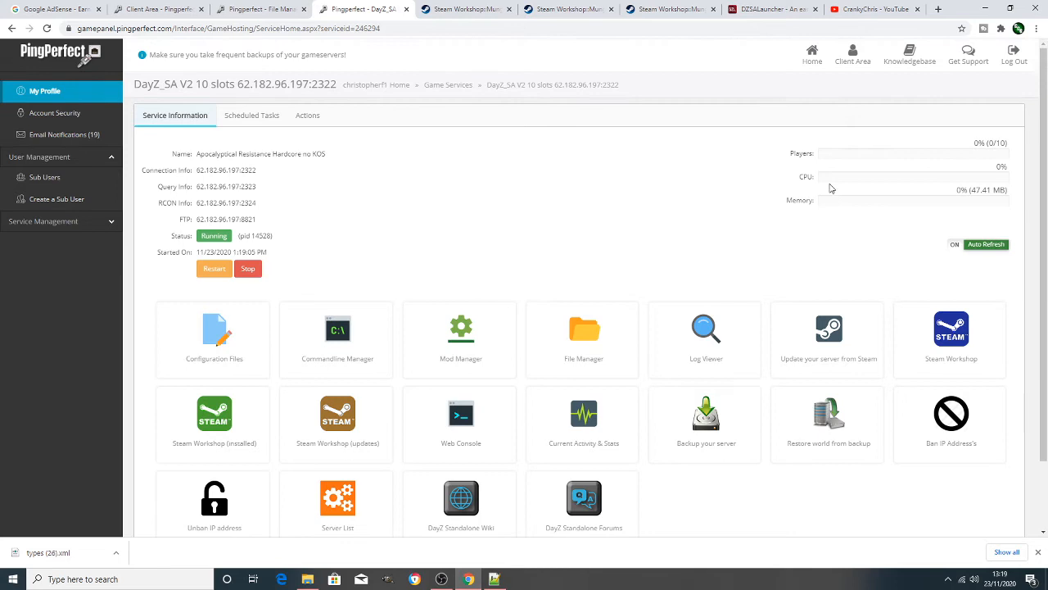
pyautogui.moveTo(849, 182)
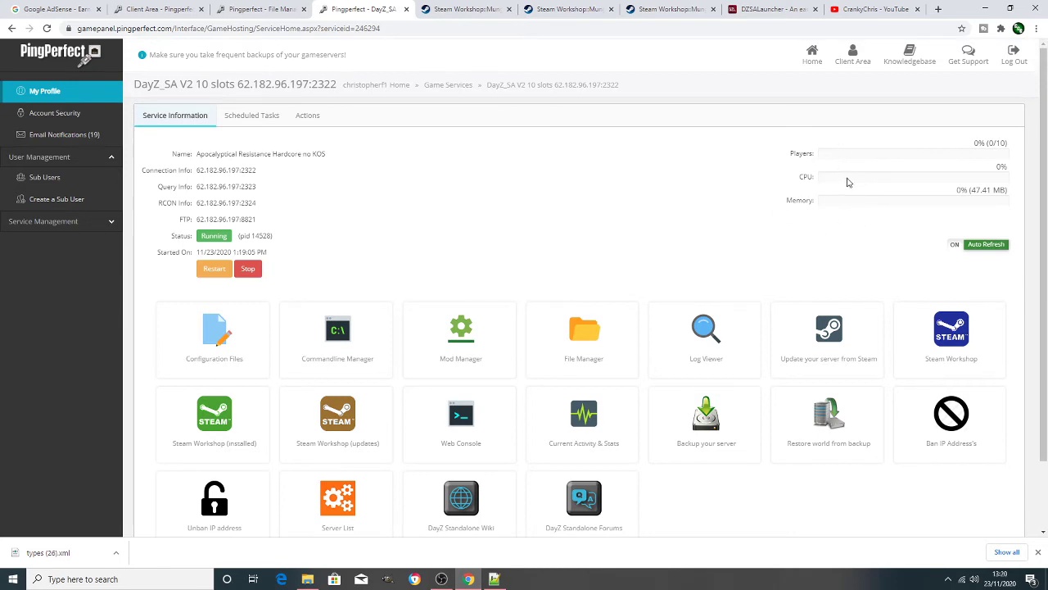
pyautogui.moveTo(757, 252)
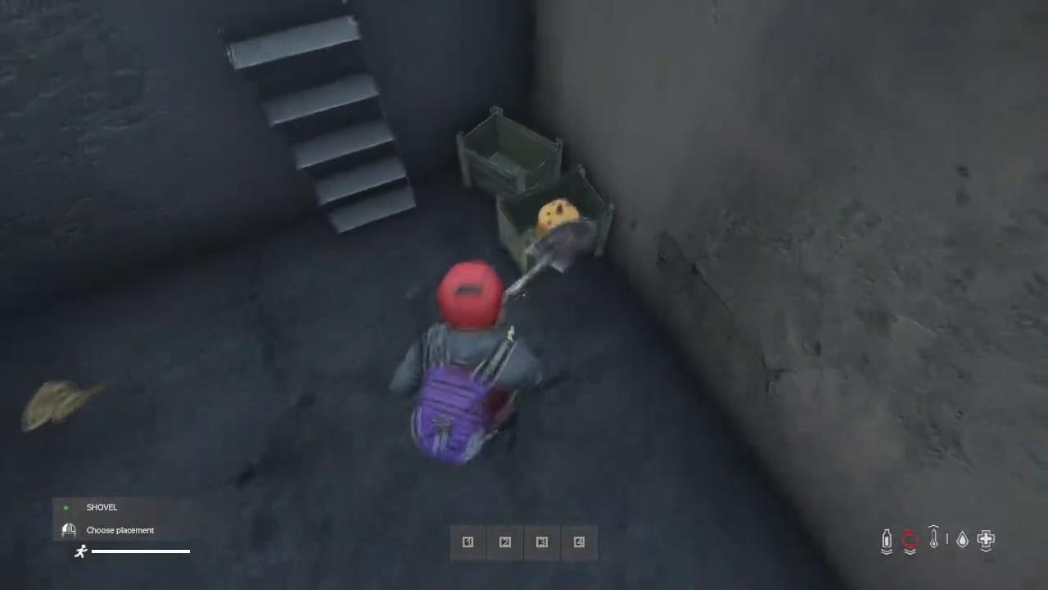
pyautogui.moveTo(524, 295)
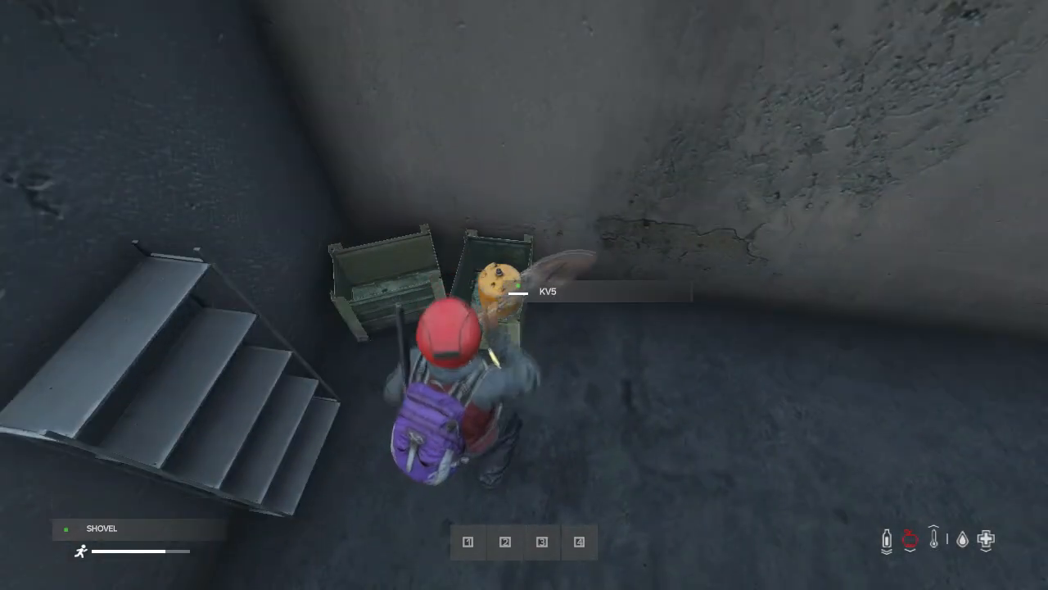